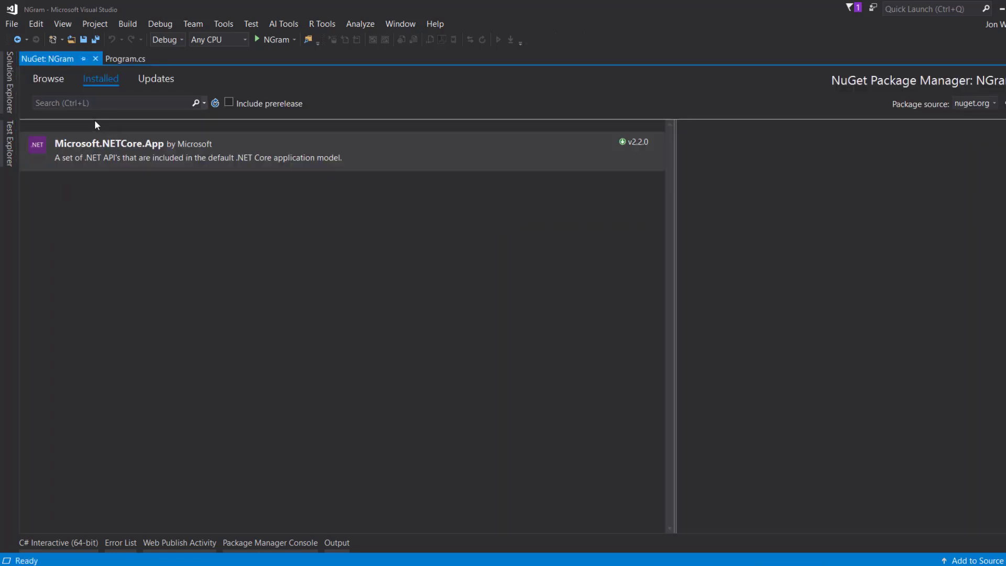
Step: Search NuGet for 'microsoft.ml' and install the Microsoft.ML 1.4.0 package
type("micr")
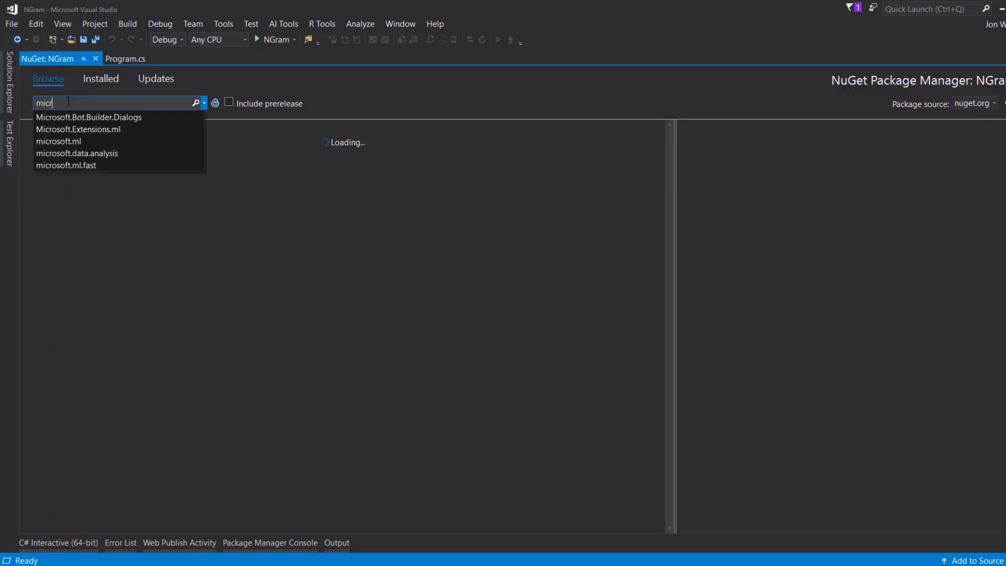
type("o")
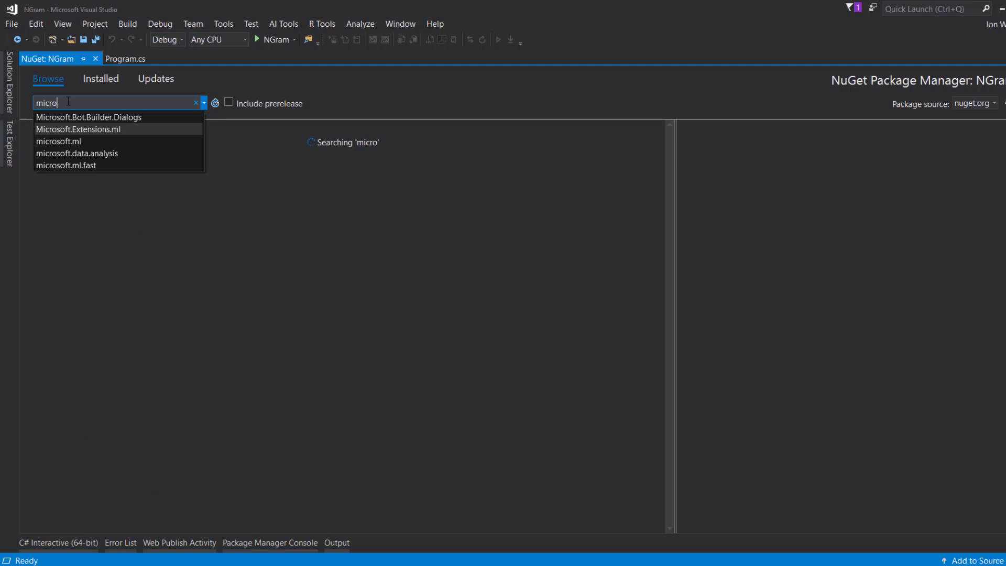
left_click(58, 140)
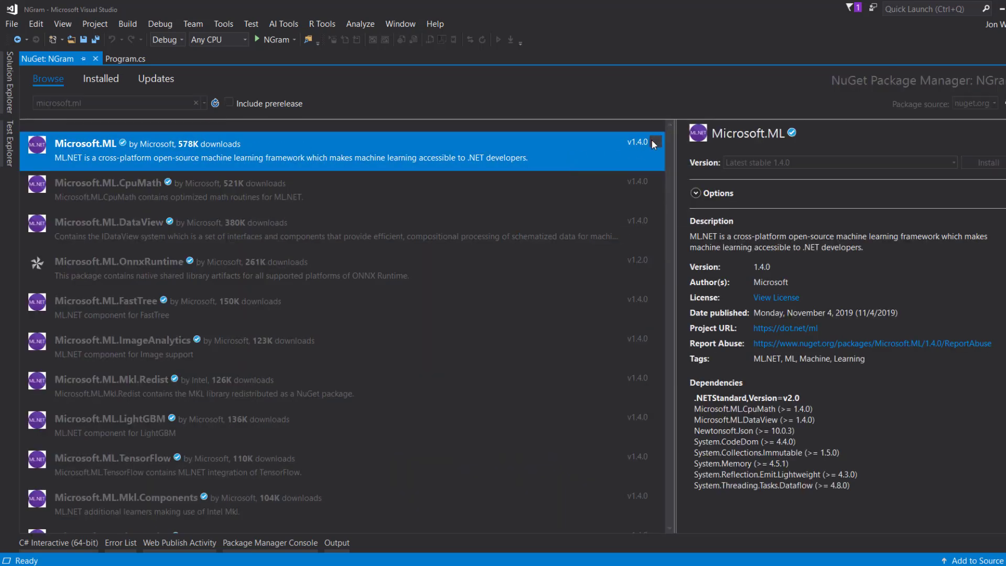
left_click(988, 163)
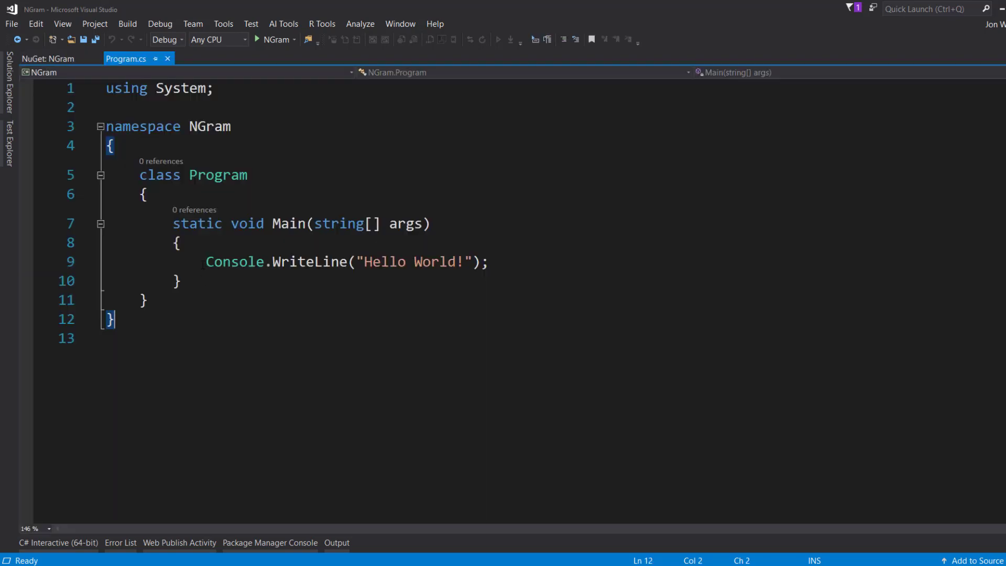
Step: Replace the Hello World line with 'var context = new MLContext();'
type("var")
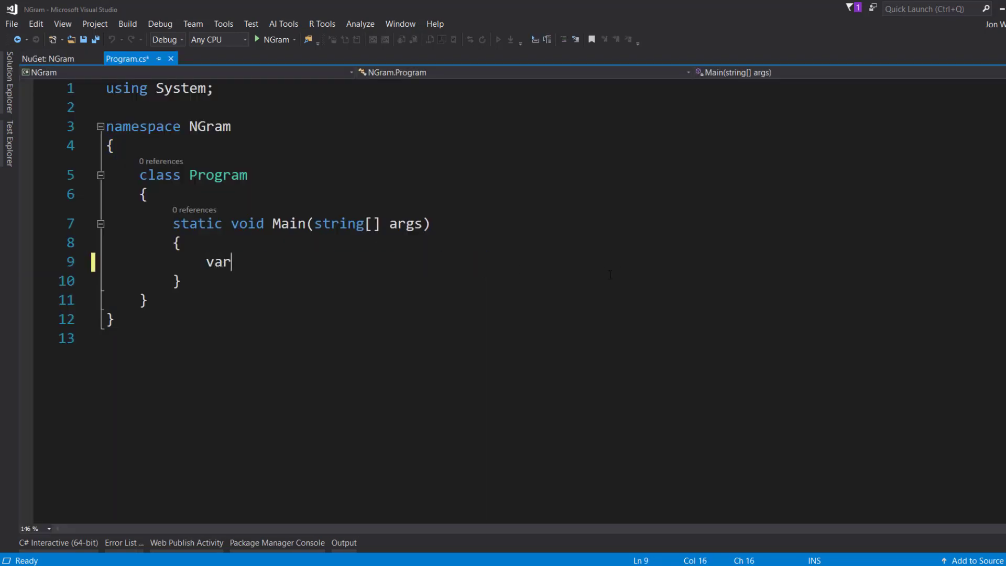
type("context = new")
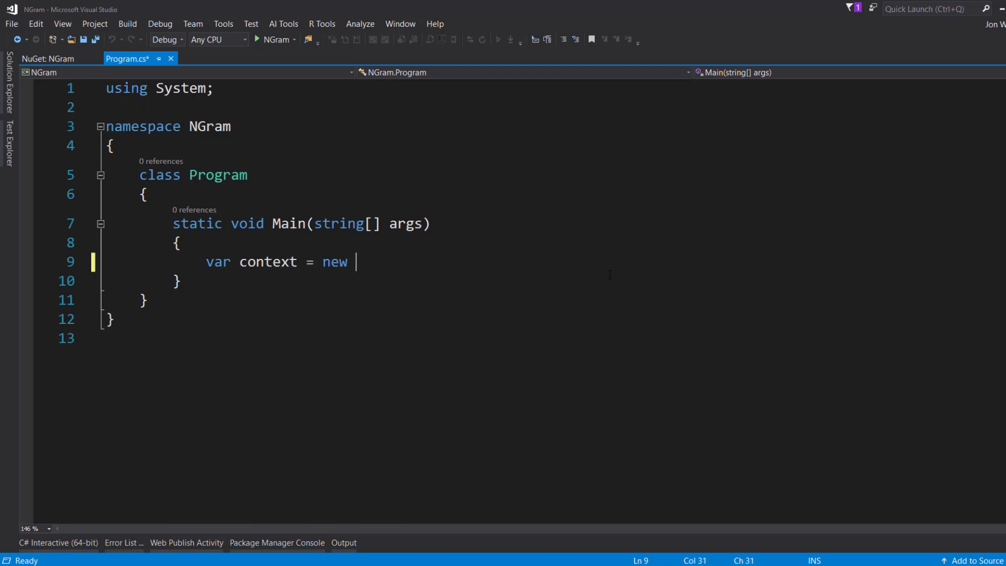
type("MLContext();")
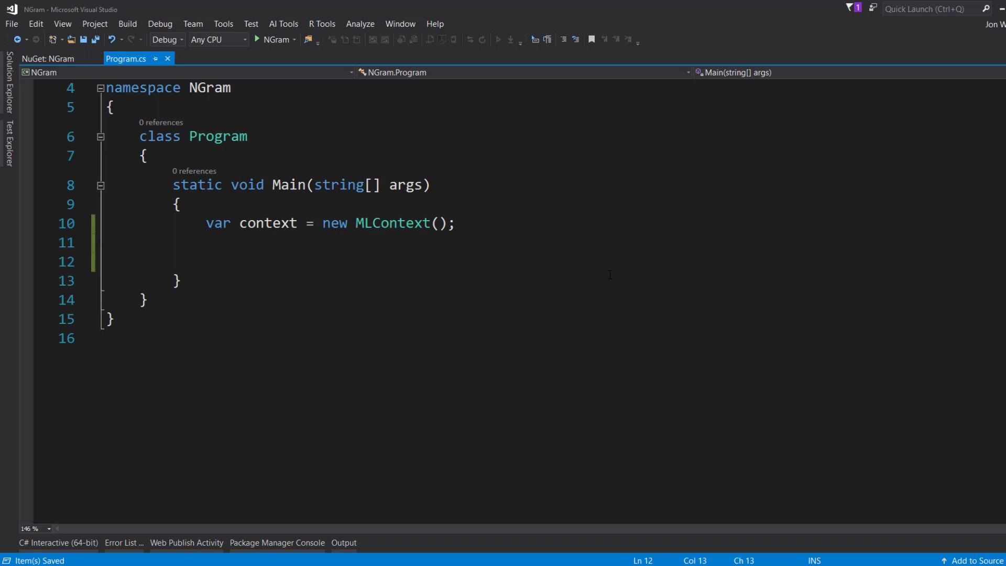
Step: Start 'var data = new List<Input>' and generate the missing Input class
type("var")
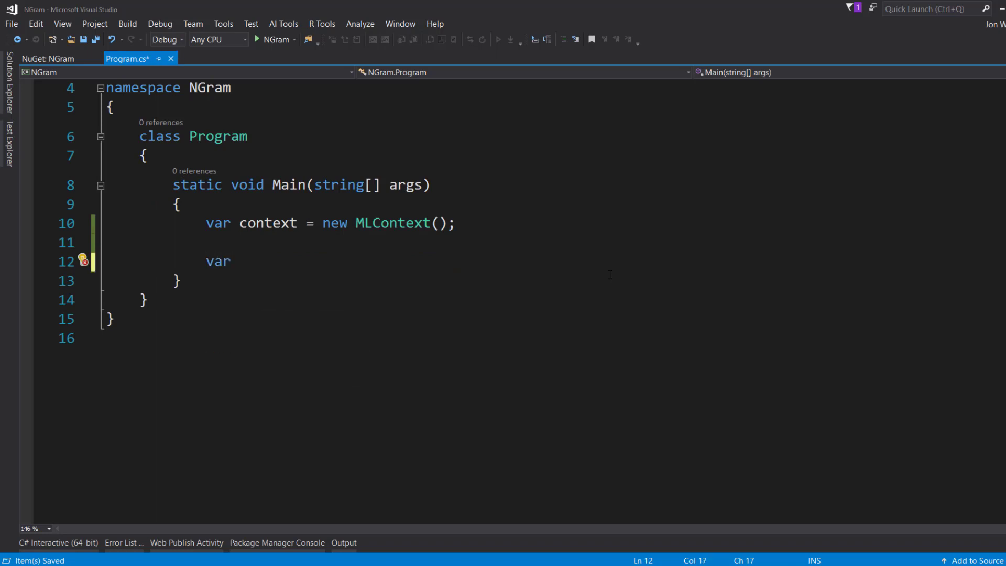
type("data =")
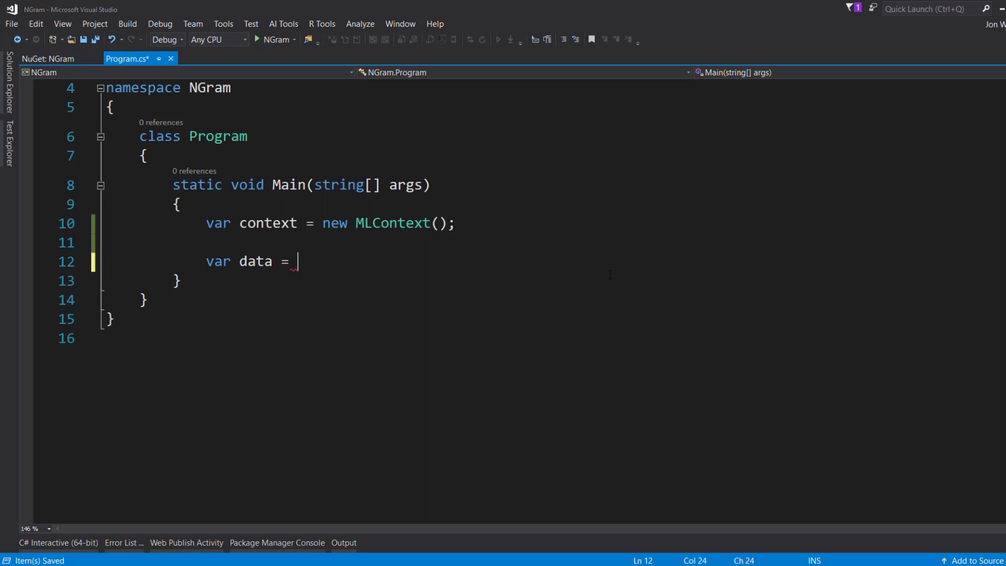
type("new L")
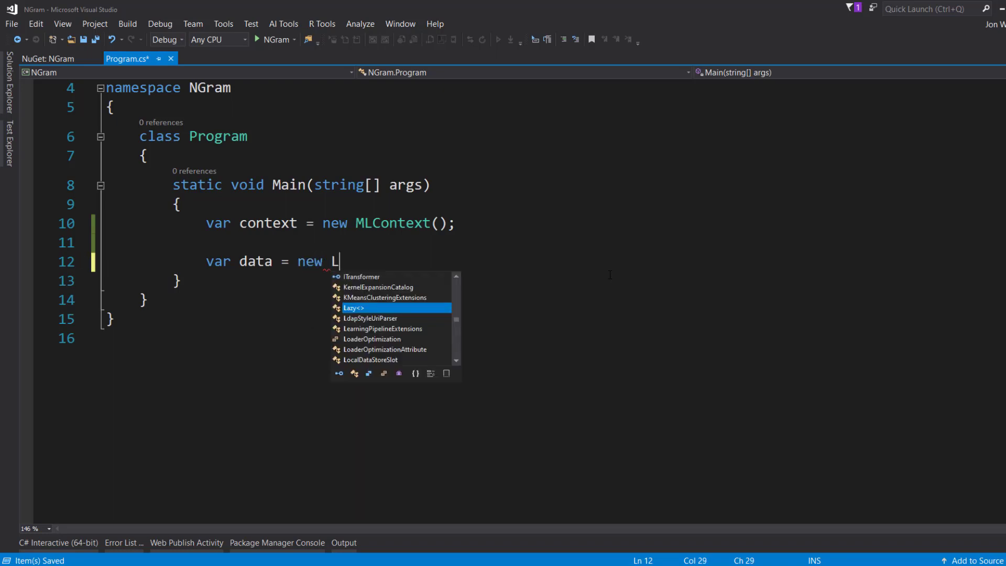
type("ist<>")
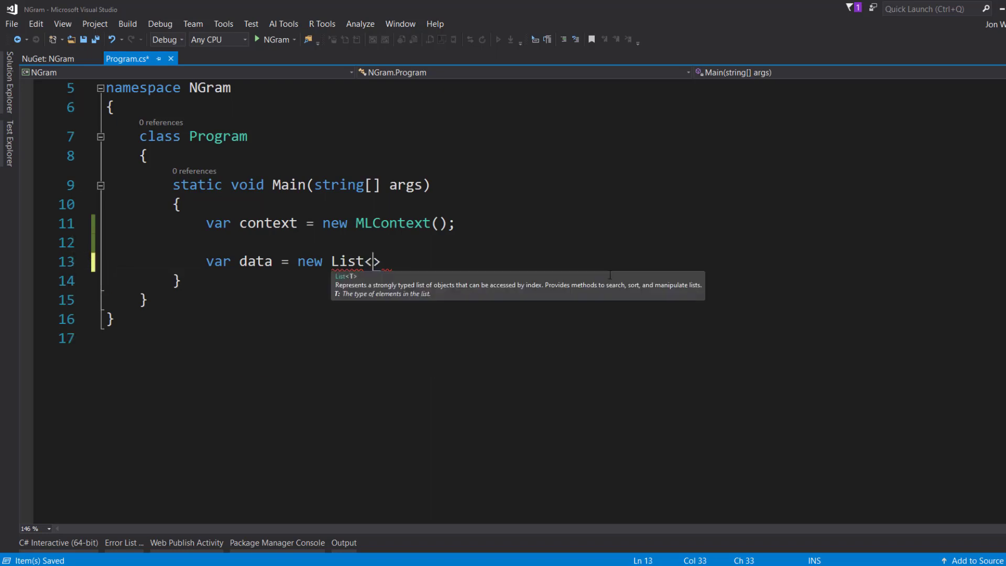
type("Input")
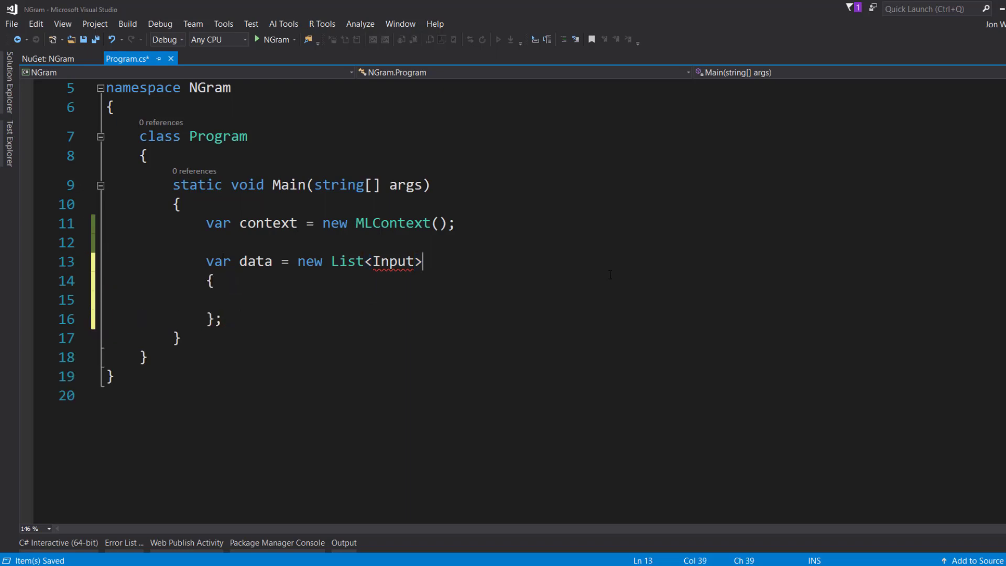
key("Backspace")
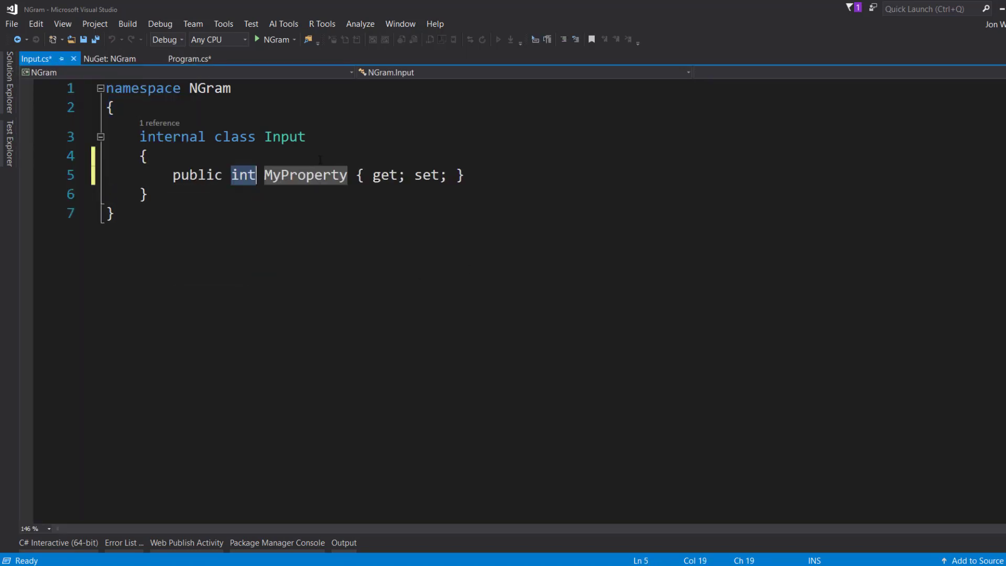
Step: Make the Input class property a public string named Text, then return to Program.cs
type("string")
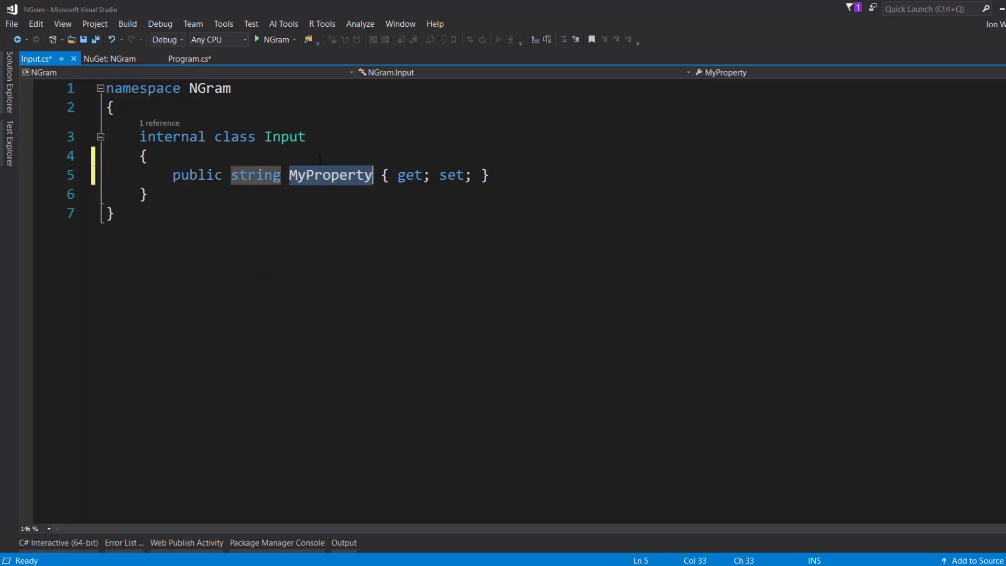
type("Text")
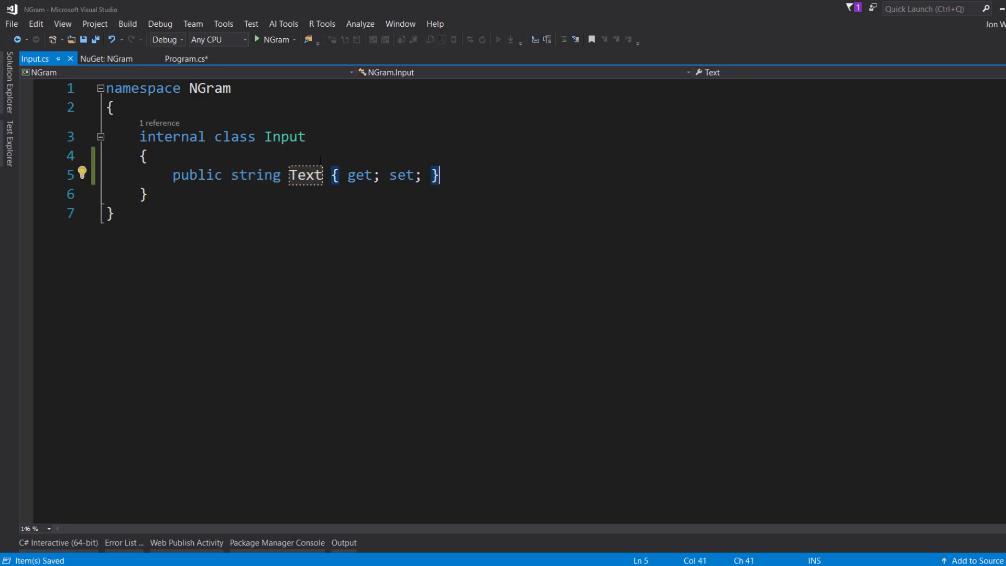
left_click(186, 58)
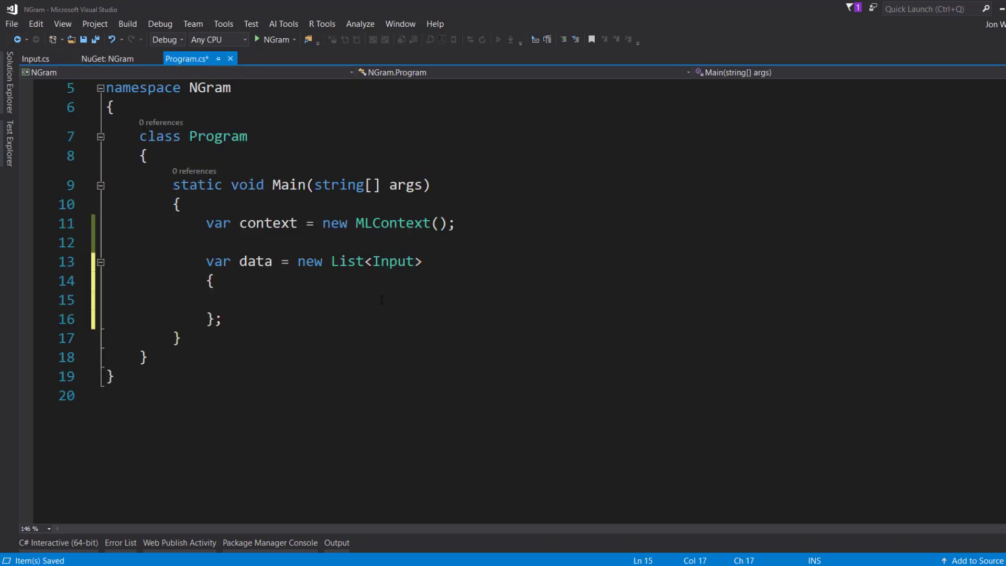
Step: Add the first item: new Input { Text = "I really enjoy being in jazz band." }
type("new Input")
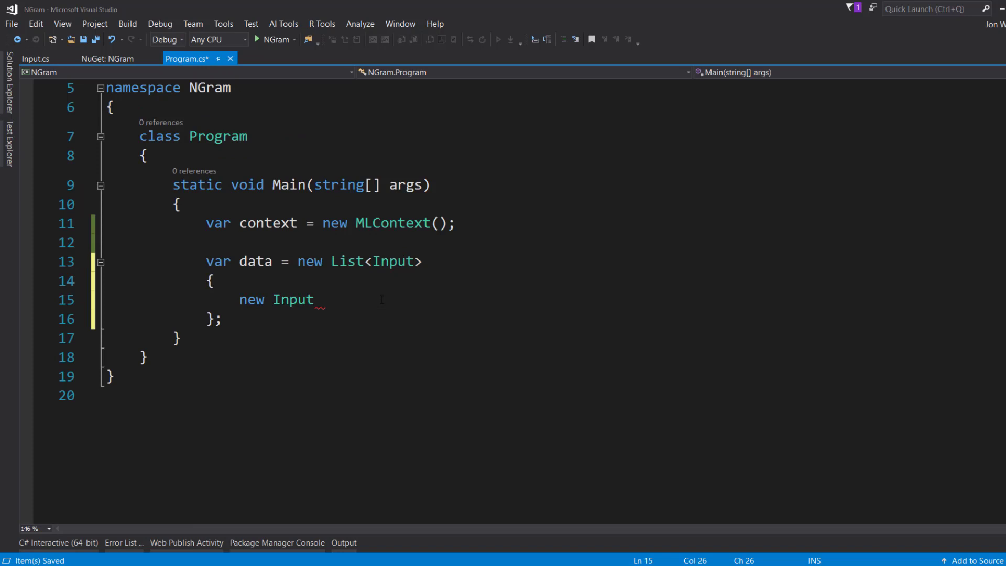
type("{ Text}")
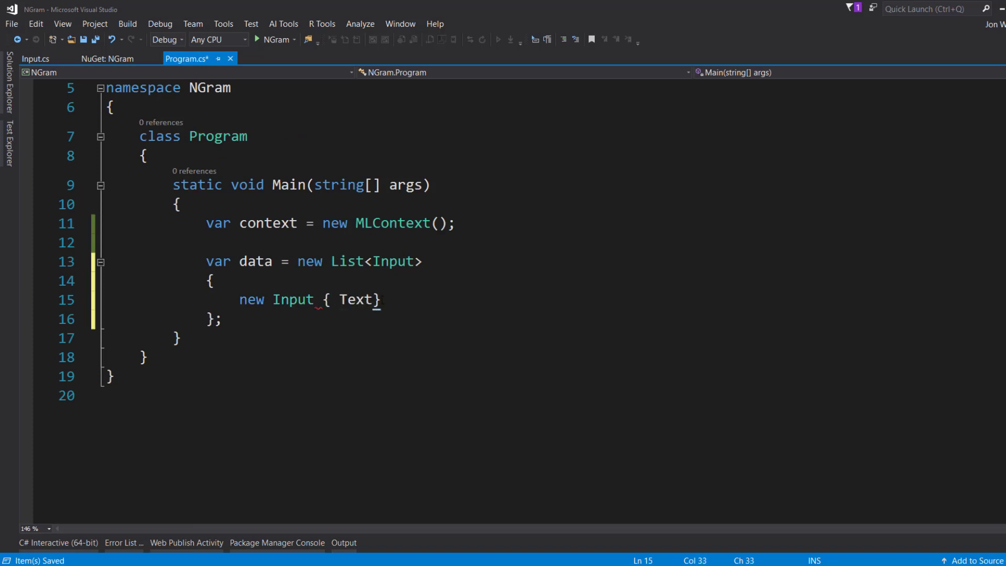
type("= \"\"")
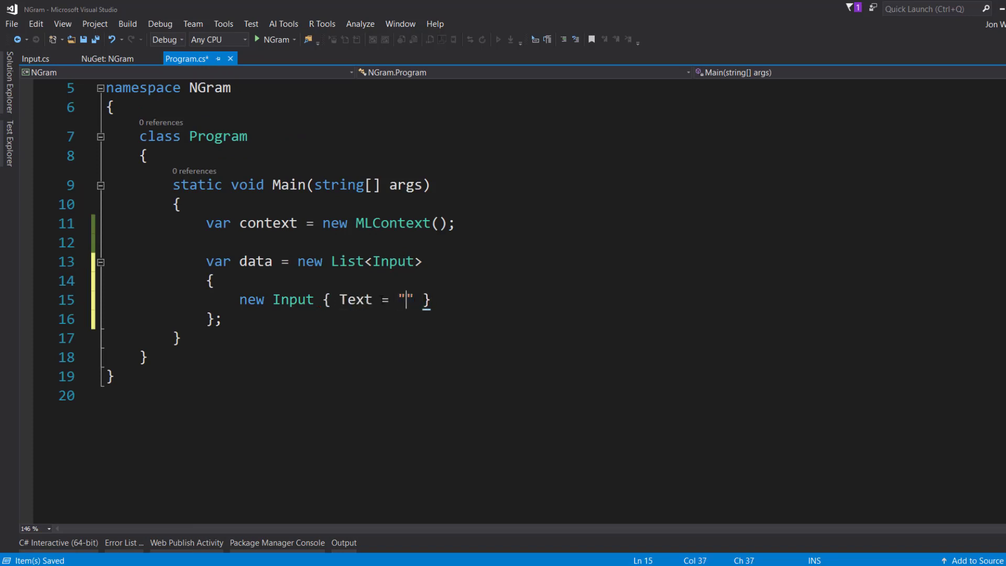
type("I'")
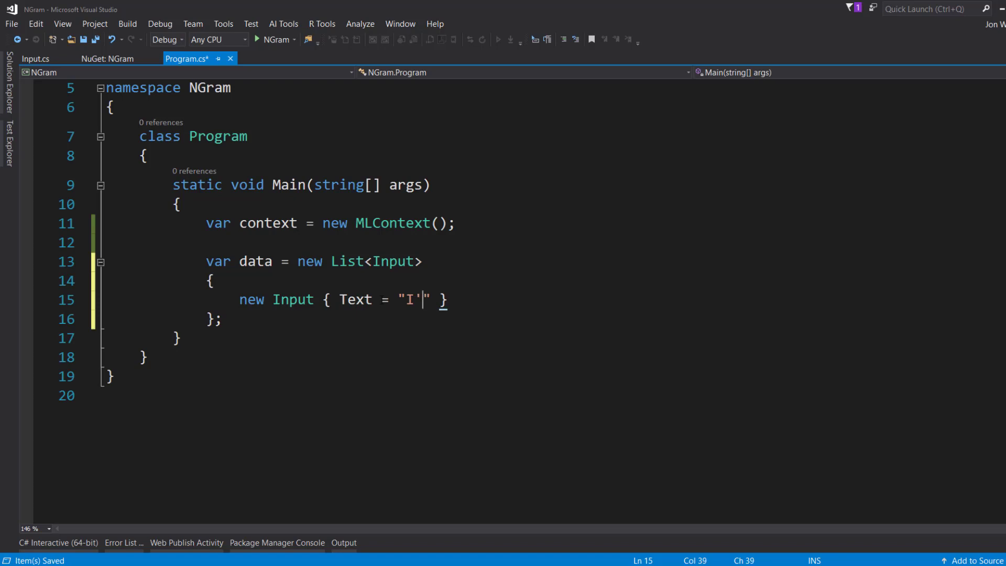
type("m")
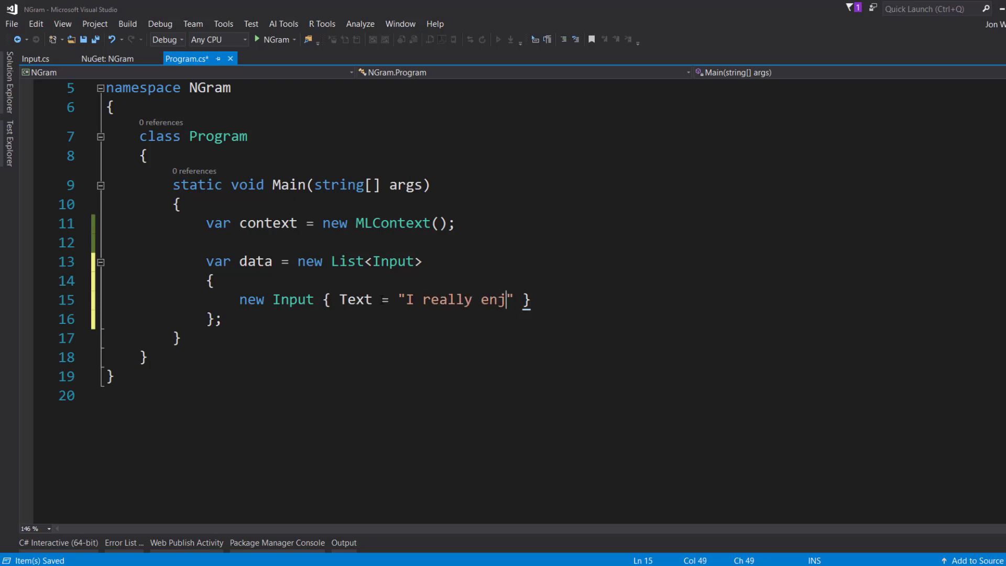
type("oy being in jazz b")
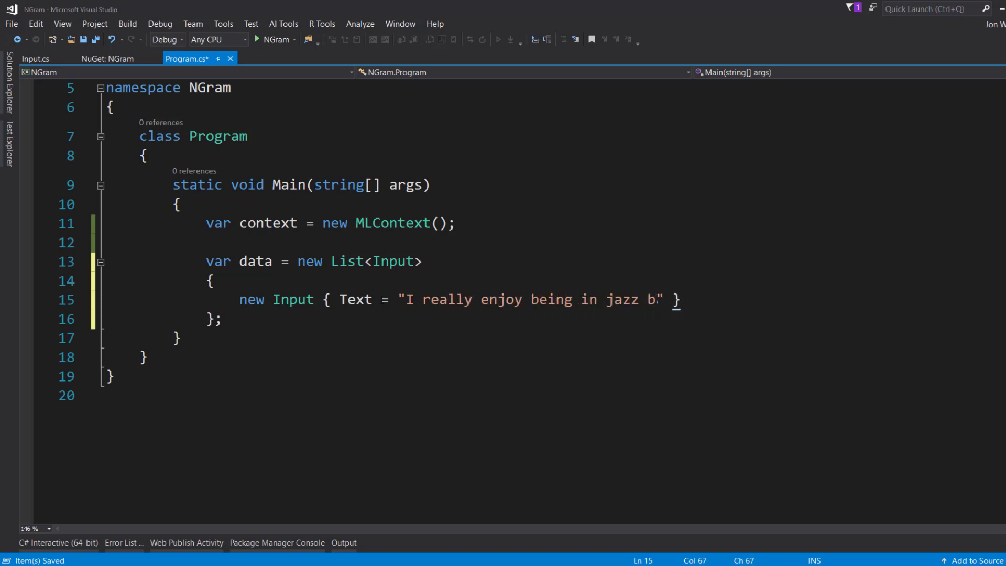
type("and.\"")
type("new Input")
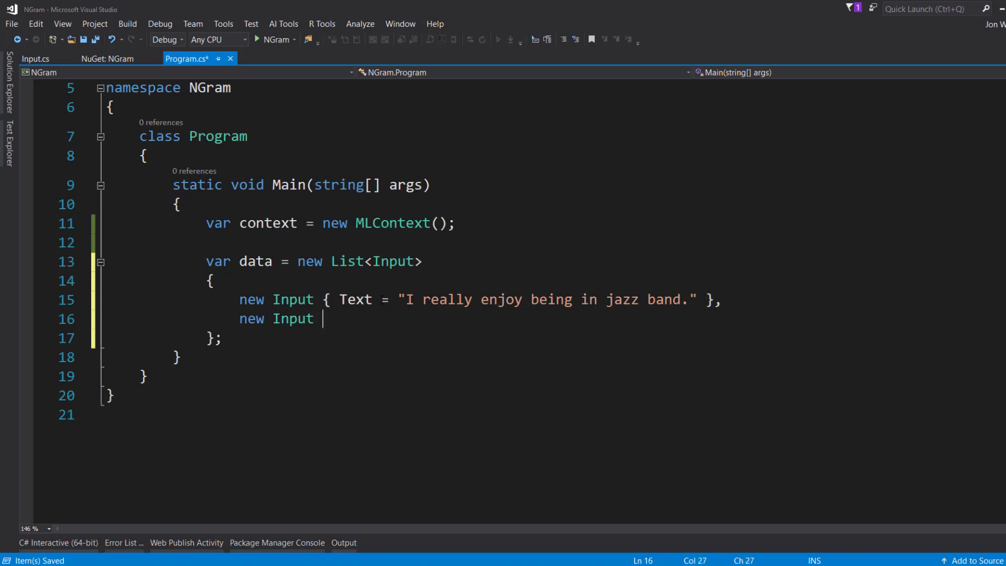
Step: Add the second item with Text "But I'm done for the day and am heading home."
type("{ Text = \"But I'm \" }")
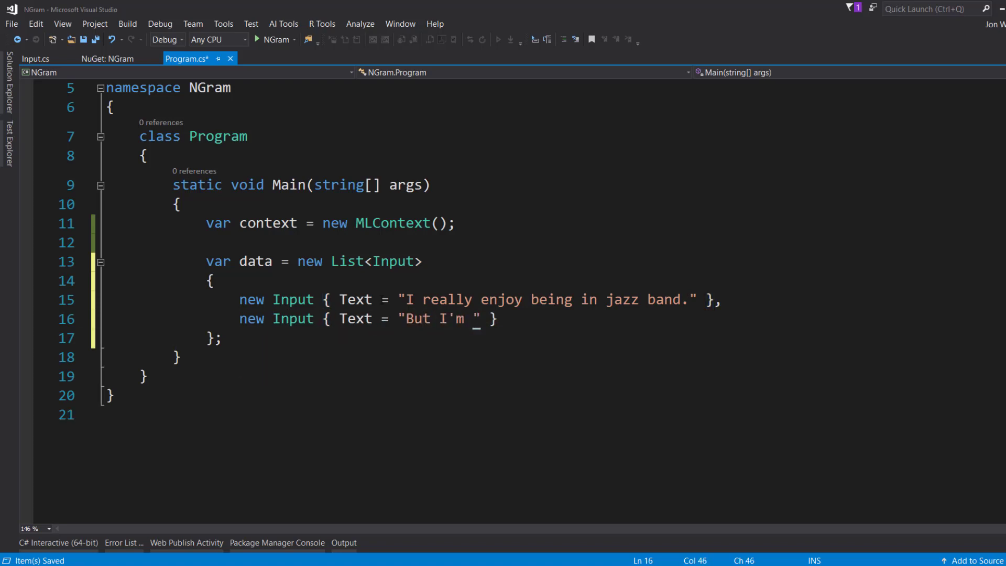
type("done for the day and")
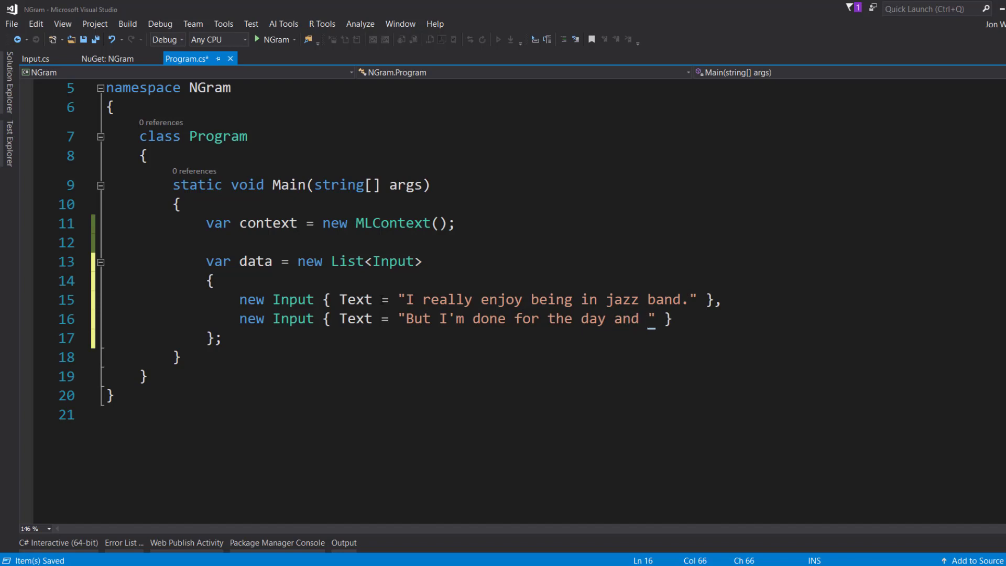
type("am heading ome.")
type("var dataView =")
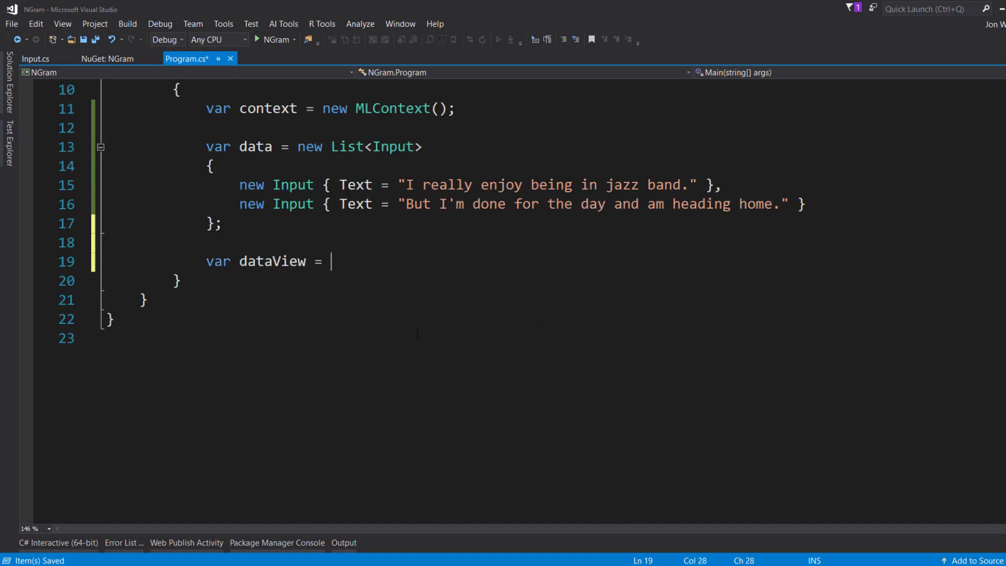
Step: Load the data list into dataView with context.Data.BootstrapSample(data)
type("context.Data.BootstrapSample")
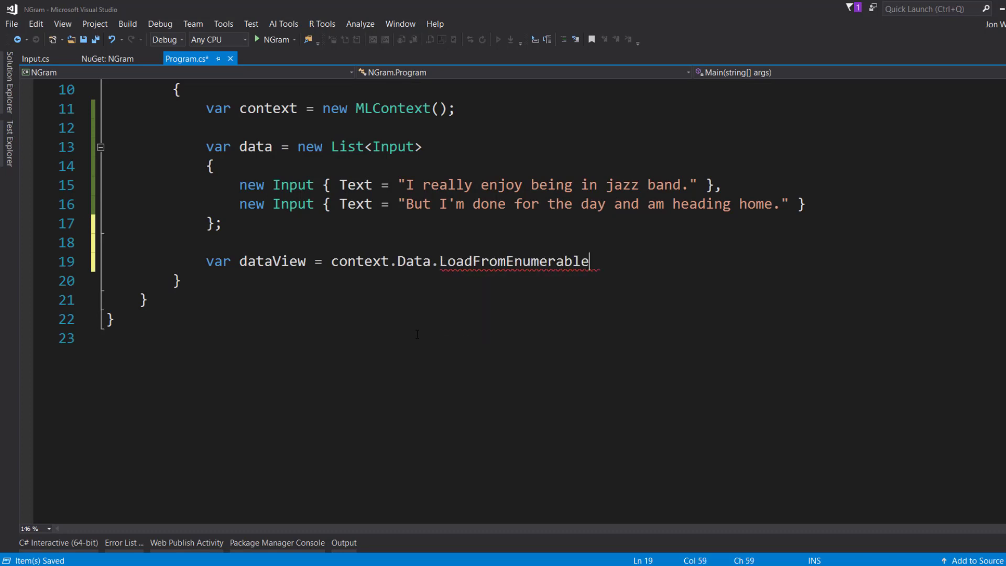
type("(data")
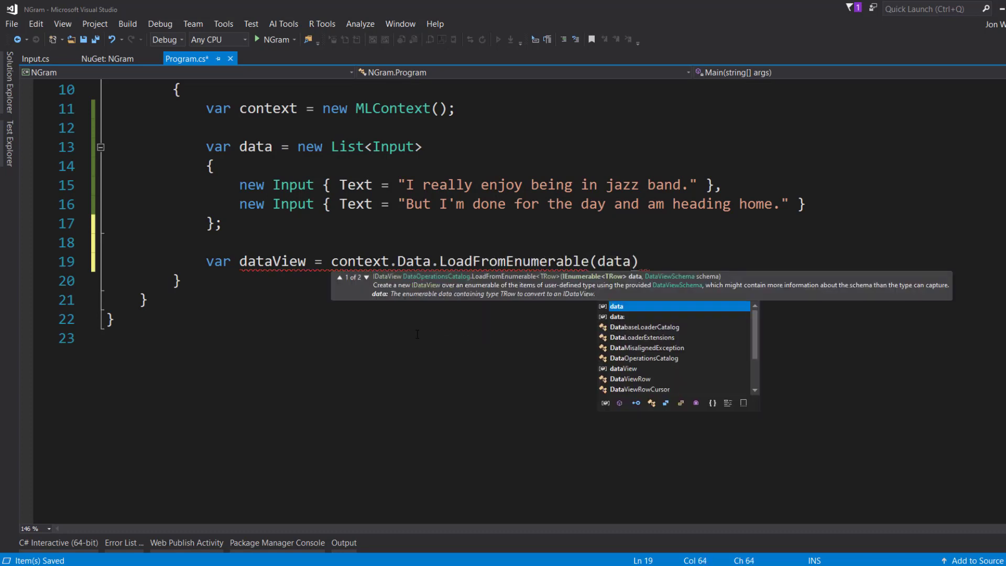
type(";")
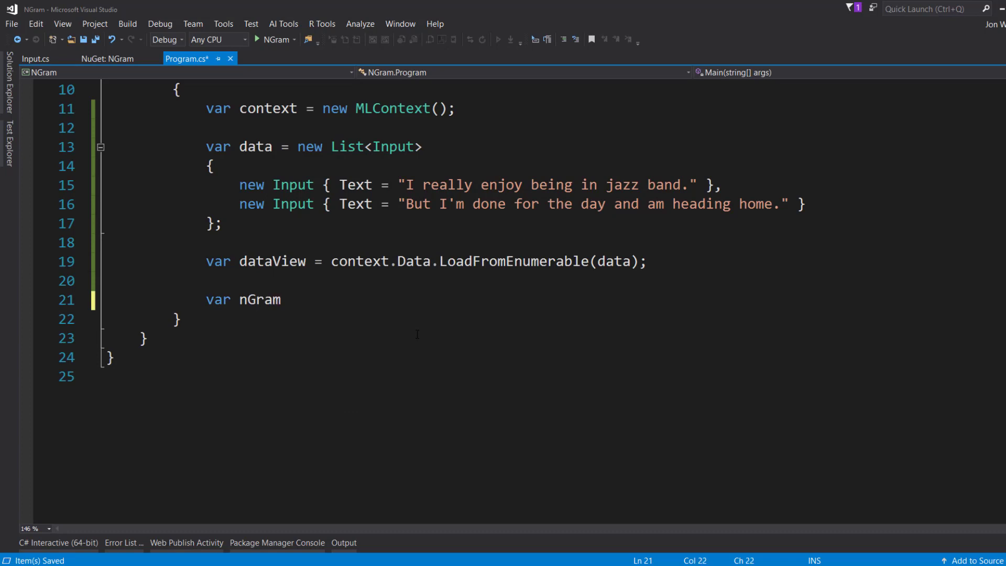
Step: Start nGramPipeline with TokenizeIntoWords into "Tokens" from nameof(Input.Text)
type("Pipeline =")
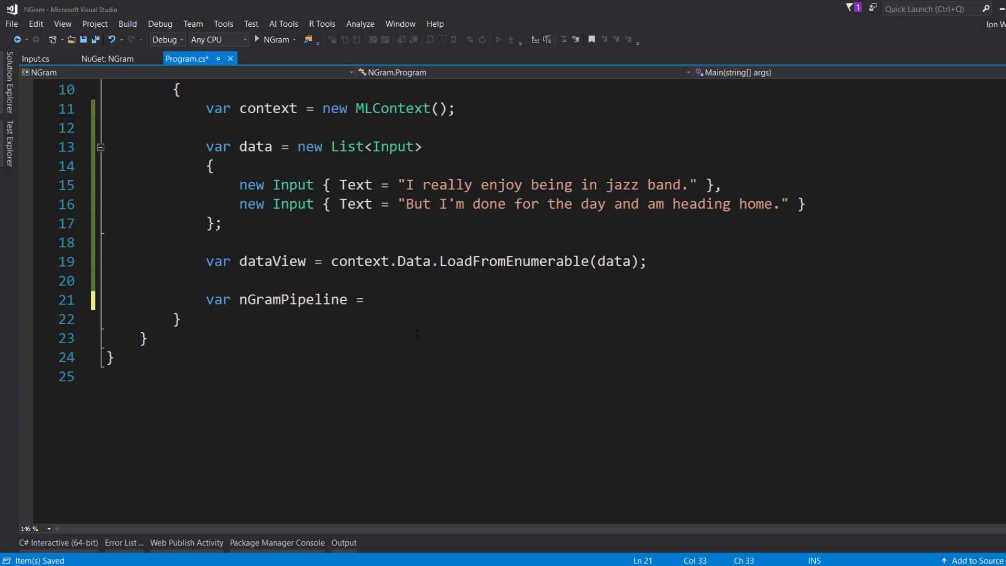
type("context.t")
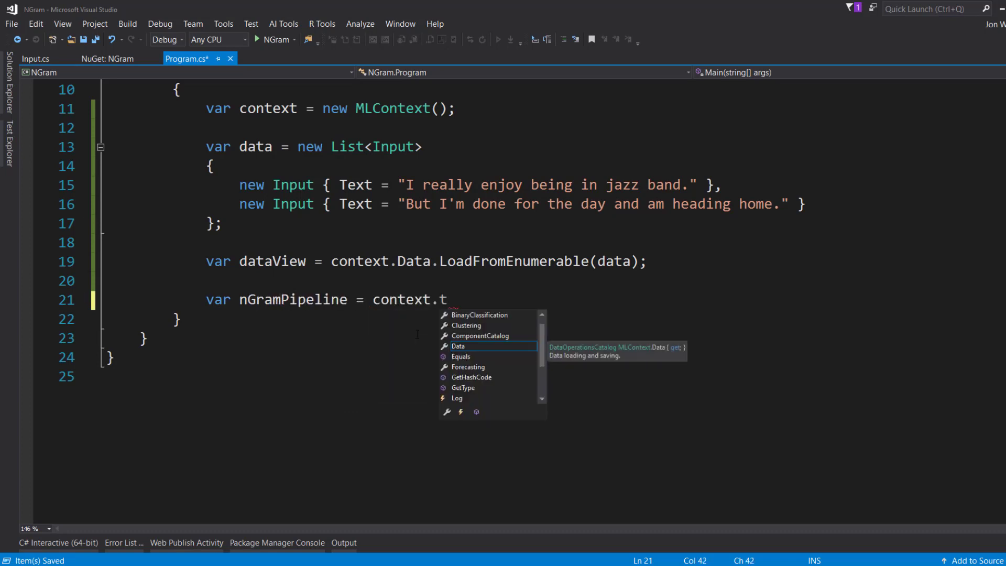
type("ransforms.Text")
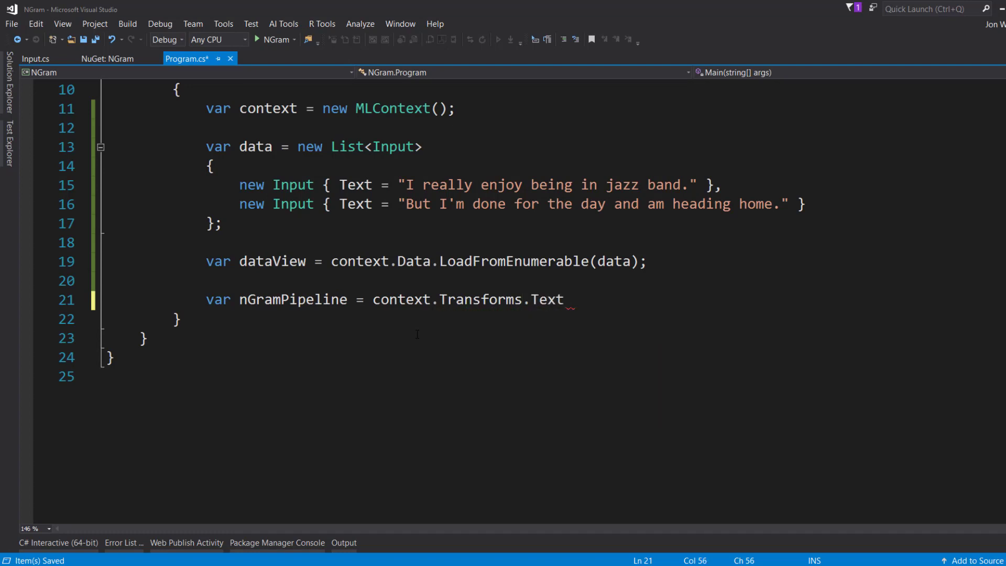
type(".tokenizeIntoWords(")
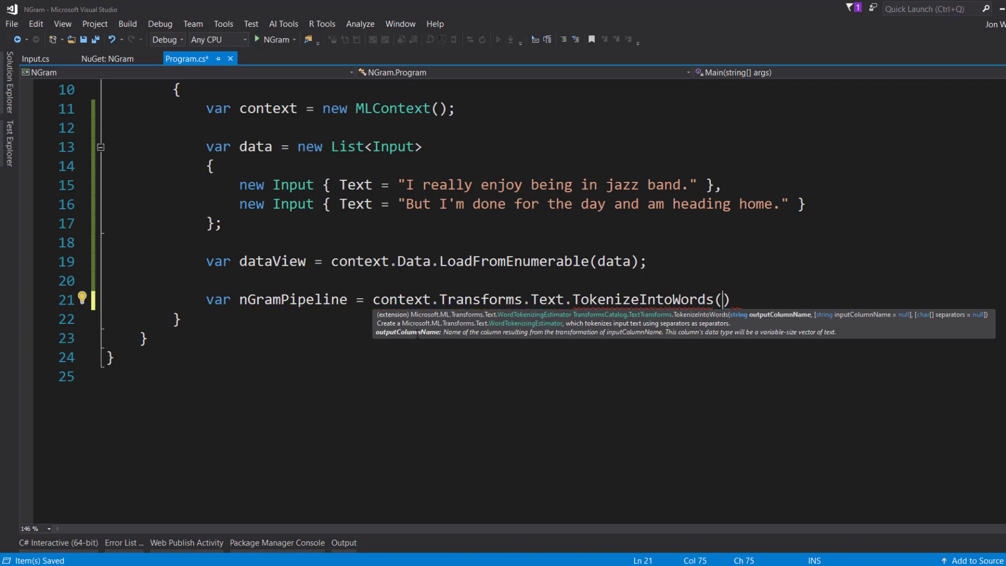
type(")")
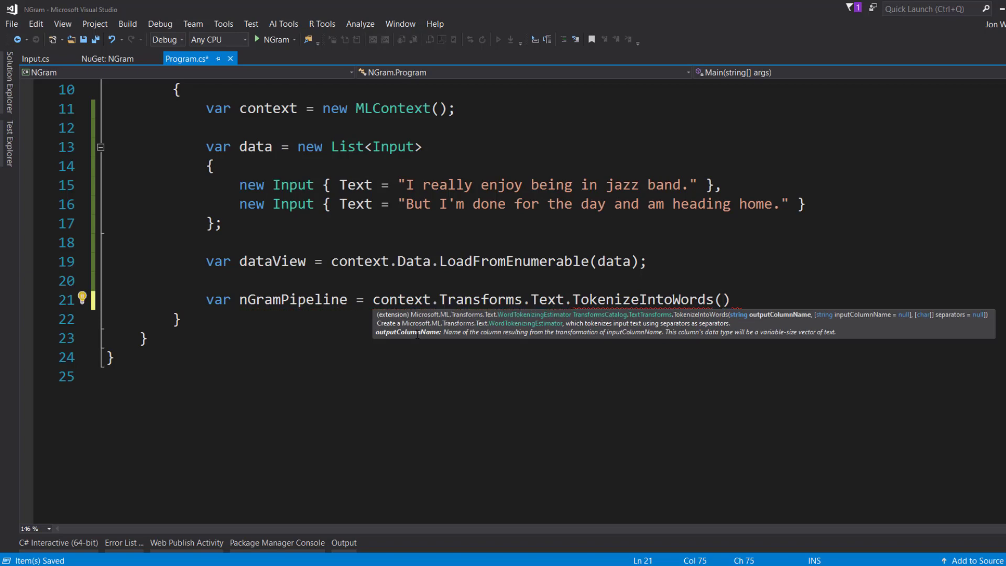
type("\"\"")
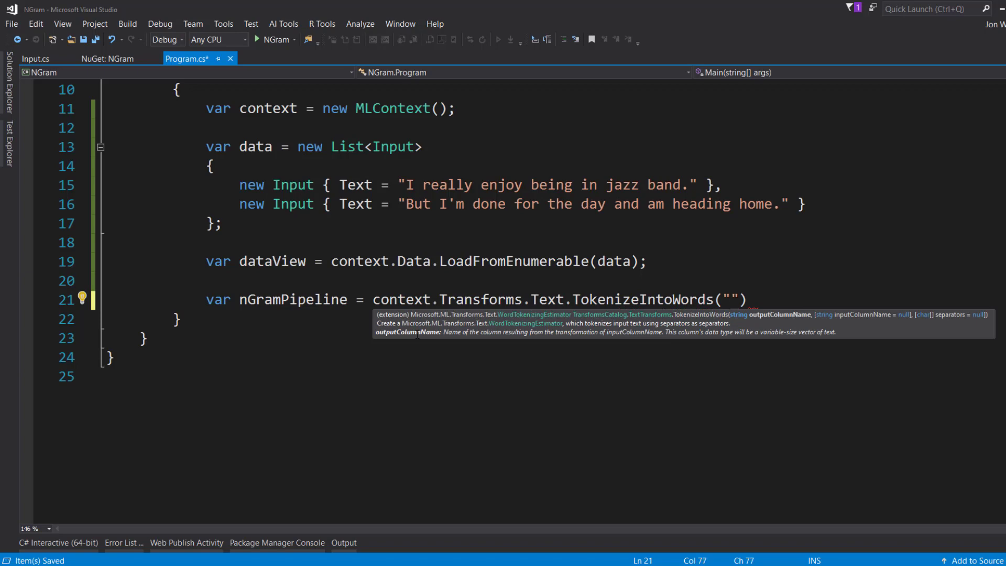
type("Tokens\",")
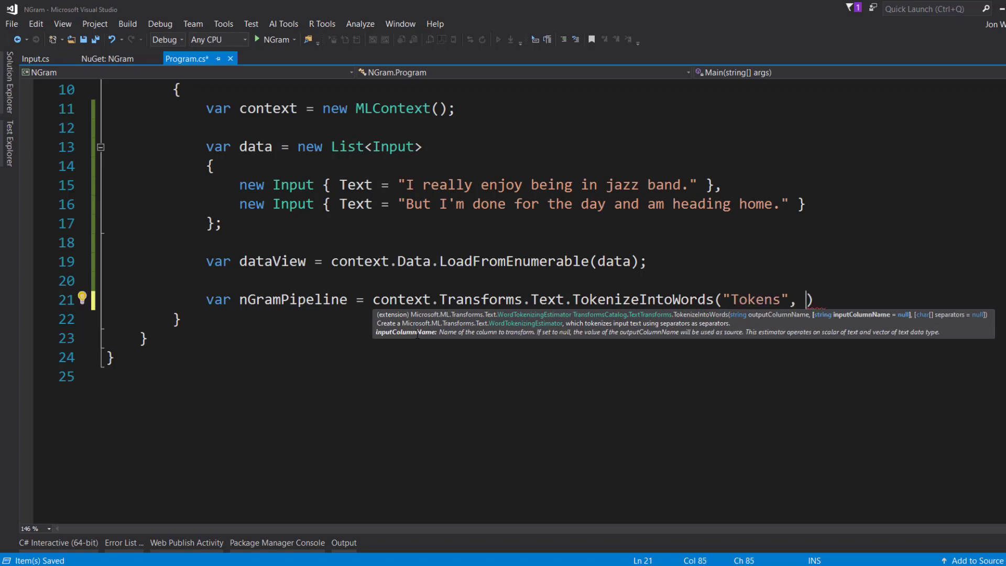
type("nameof(")
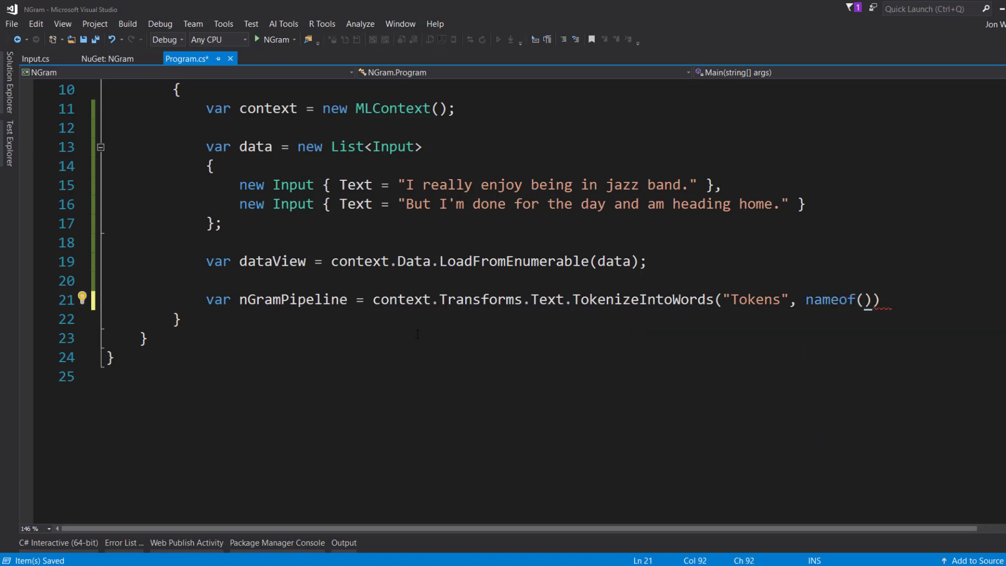
type("Input.Text")
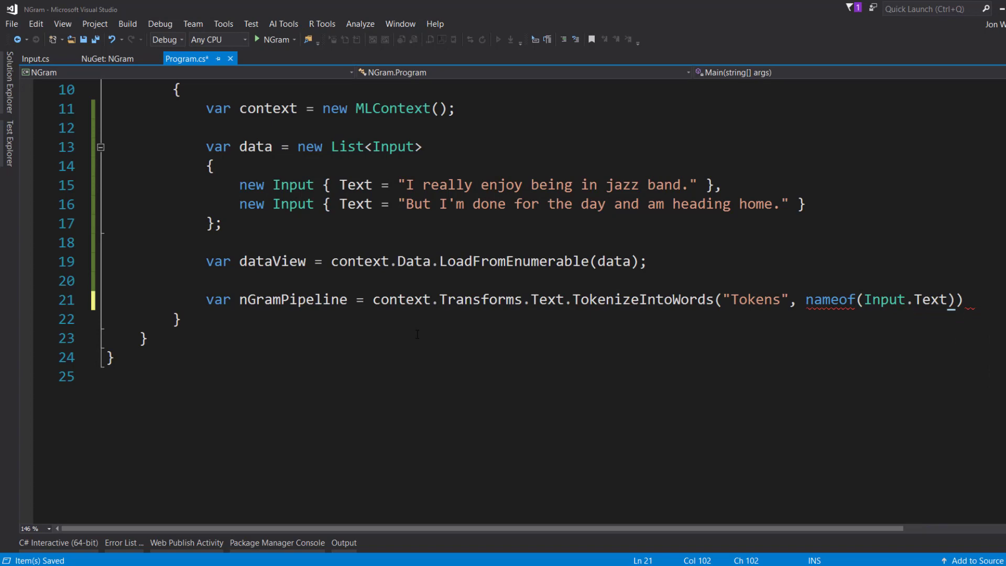
Step: Append Conversion.MapValueToKey on "Tokens" and begin another Append
type(".Append(")
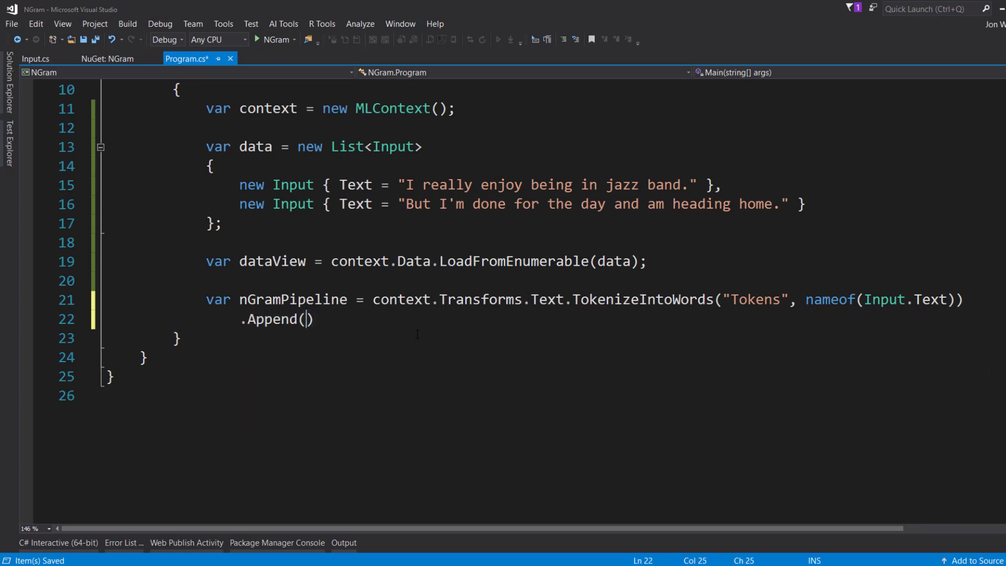
type("context.Transforms.")
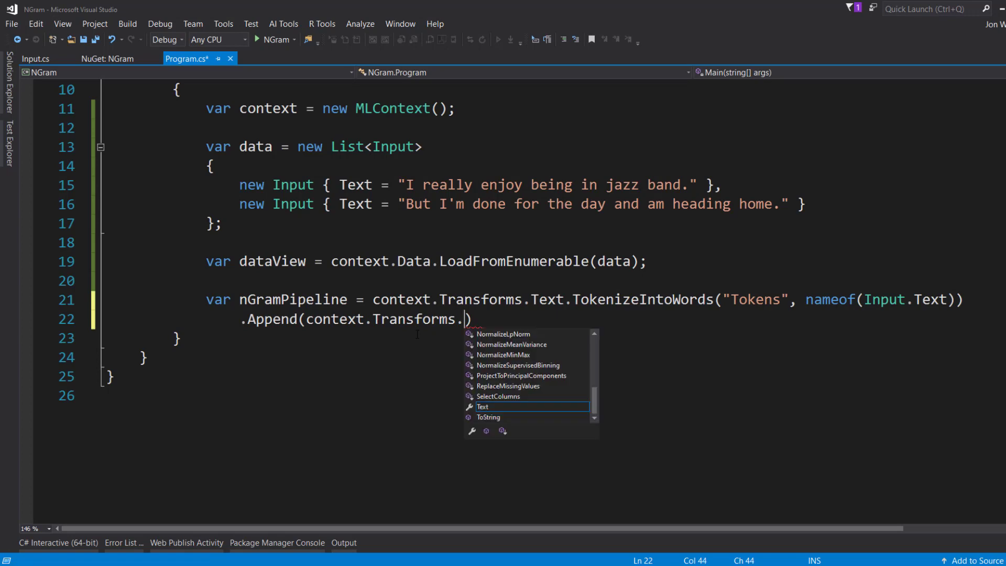
type("con")
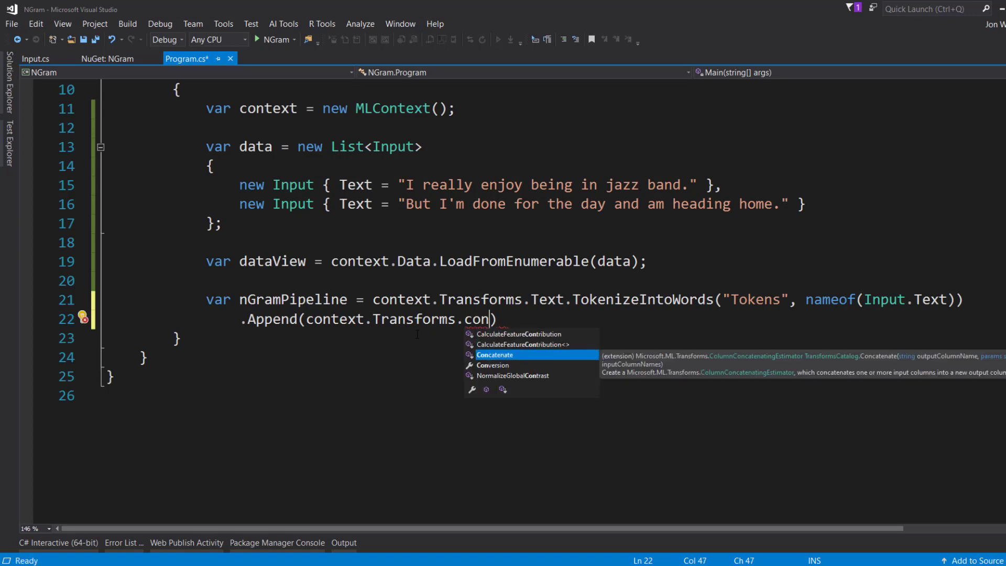
type("Conversion.")
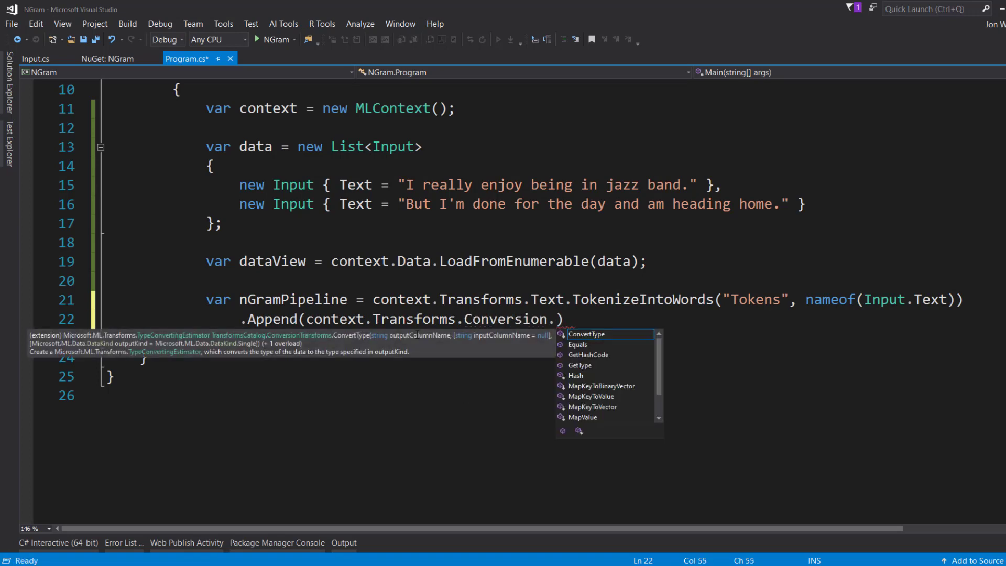
type("mapv")
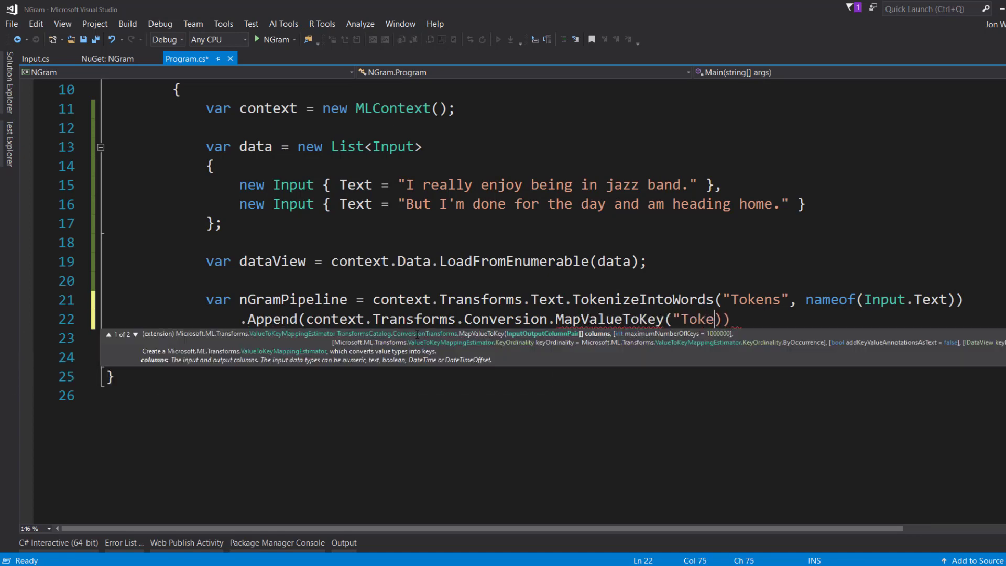
type("ns\"")
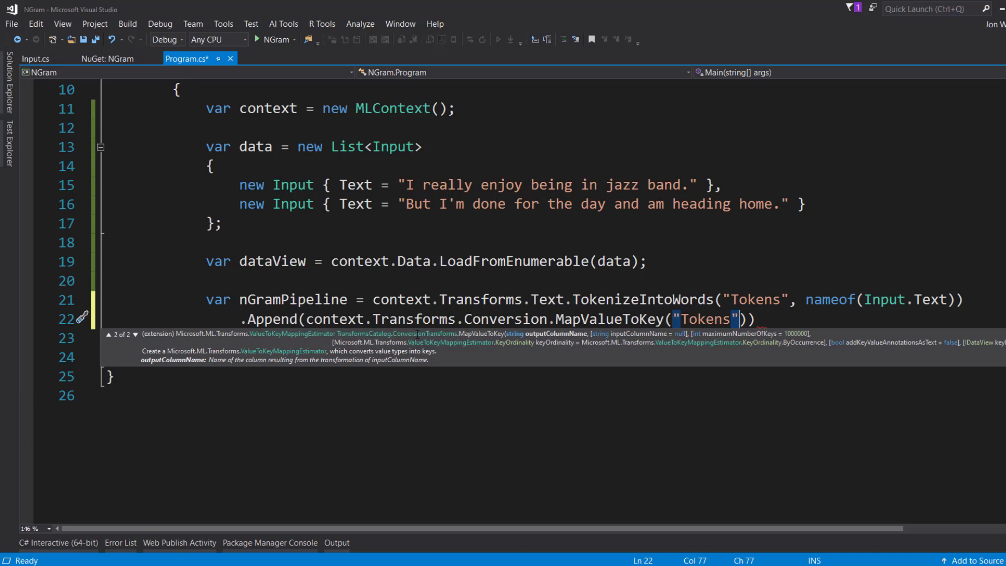
type(".Append")
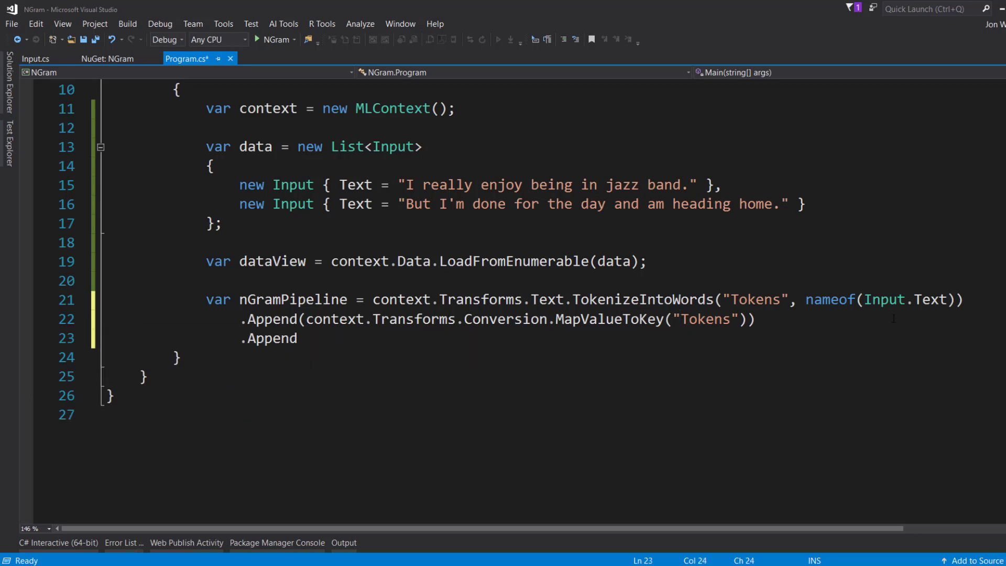
Step: Add a Text.ProduceNgrams transform from Tokens into an NGrams column
type("();")
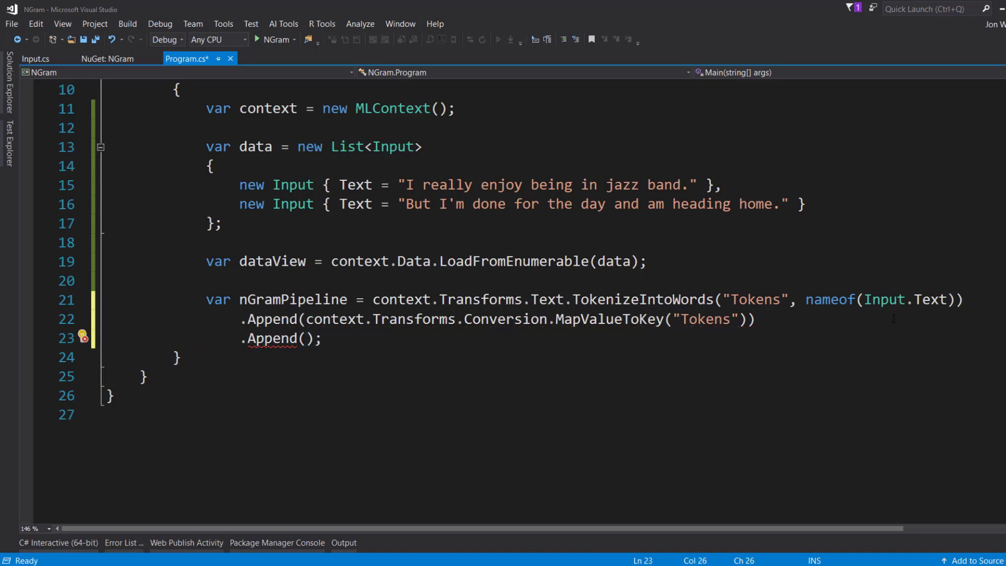
type("context.Transforms.")
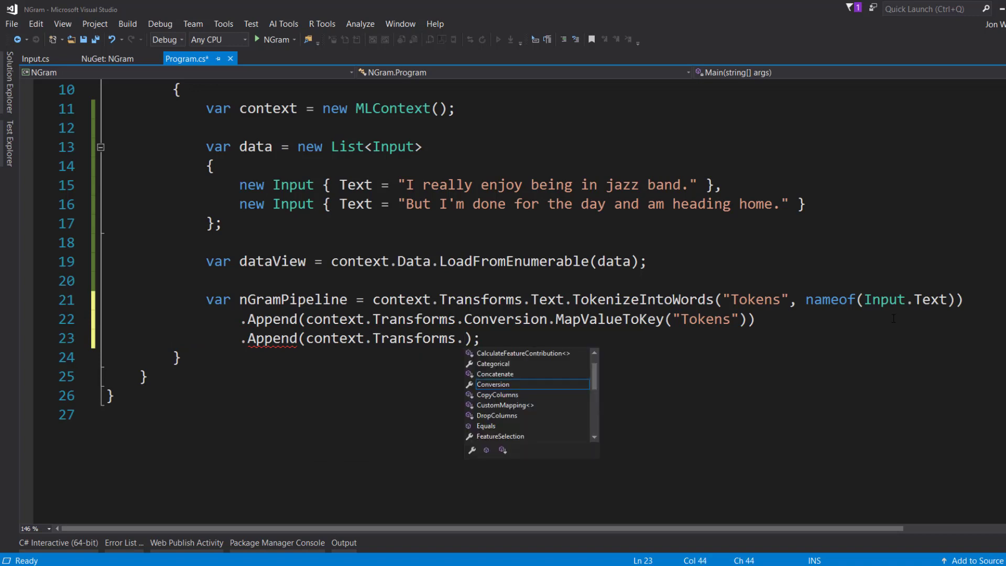
type("Text.")
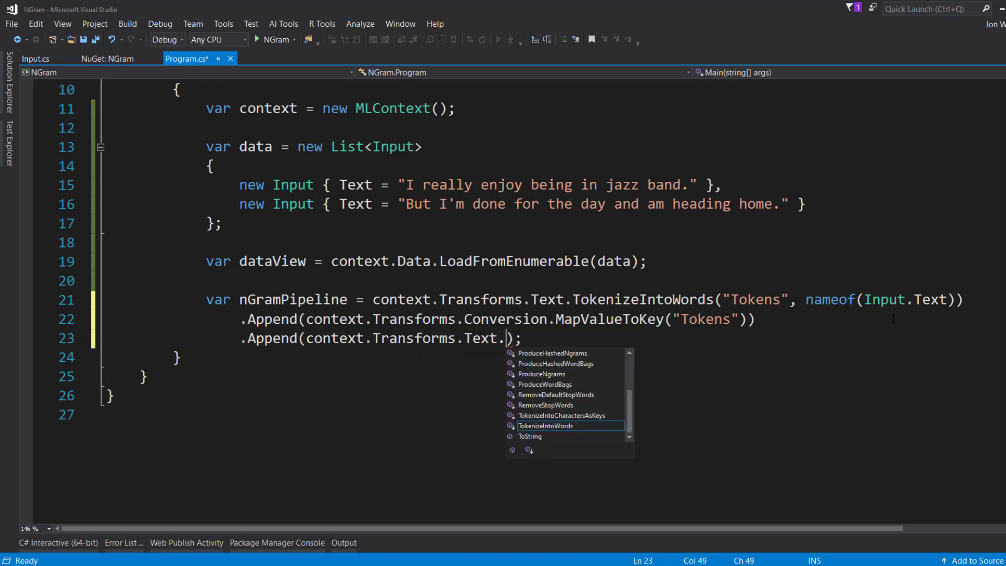
type("pro")
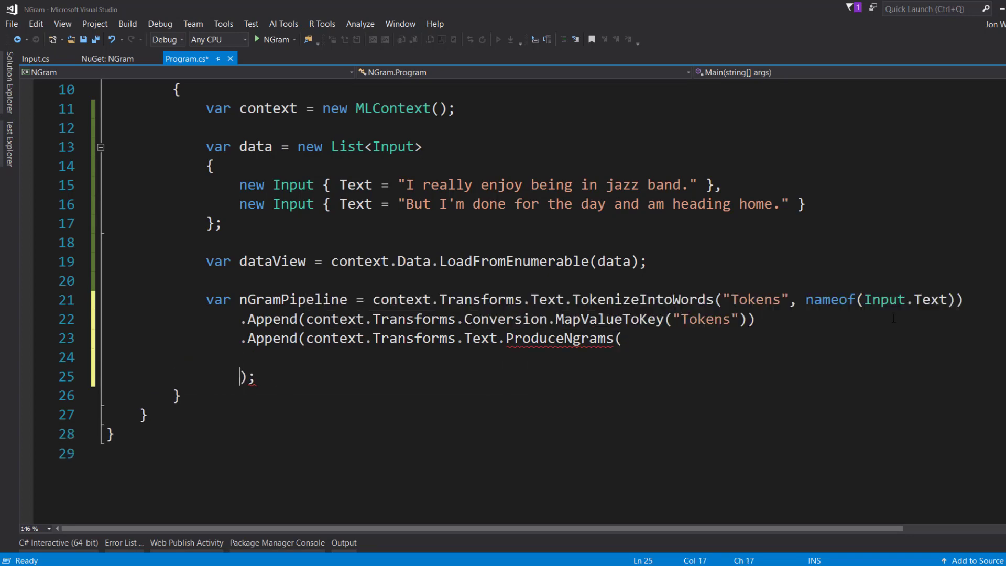
type("\"\"")
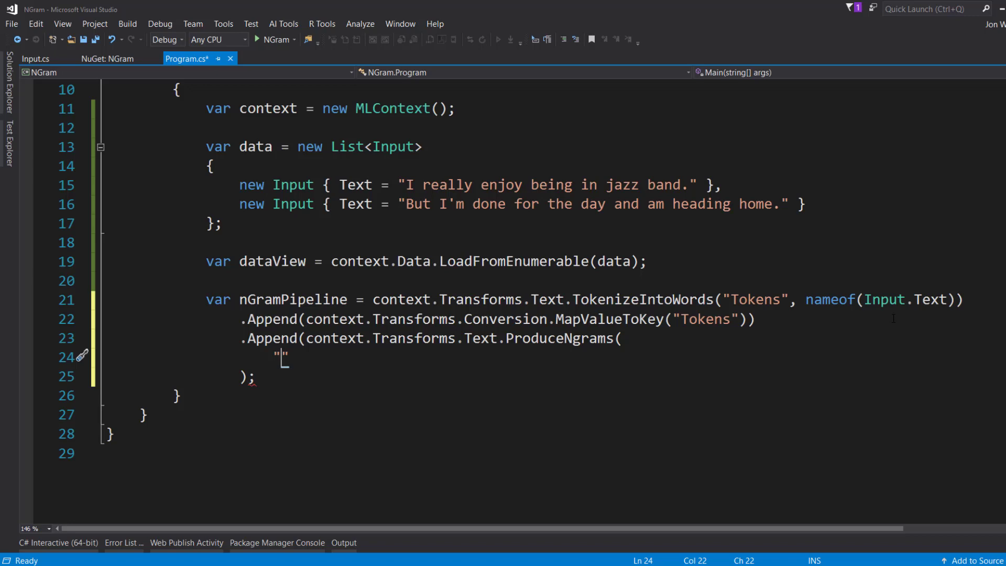
type("NGrams")
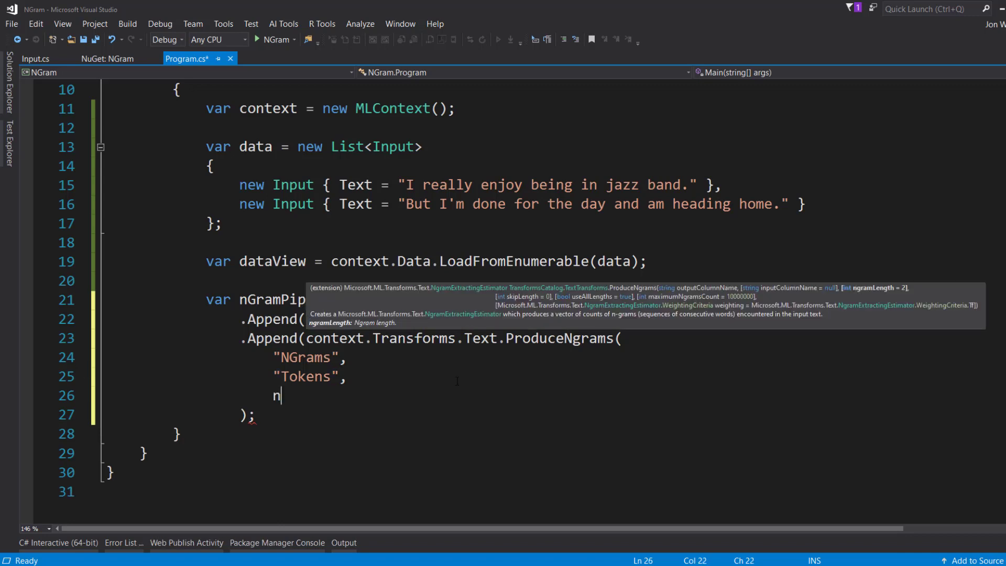
Step: Set ngramLength: 2, useAllLengths: false, and begin the NgramExtractingEstimator.WeightingCriteria weighting
type("gramLength:")
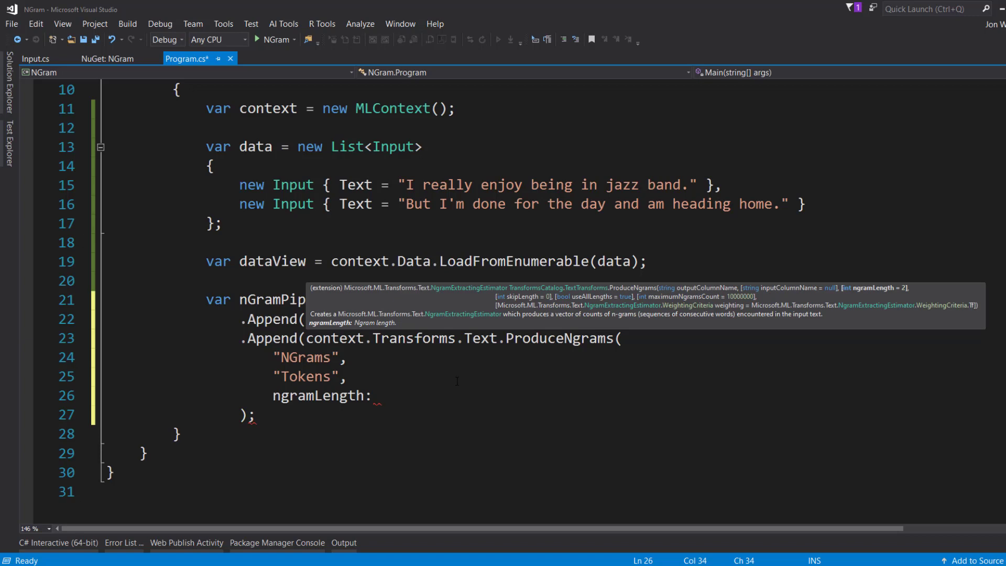
type("2")
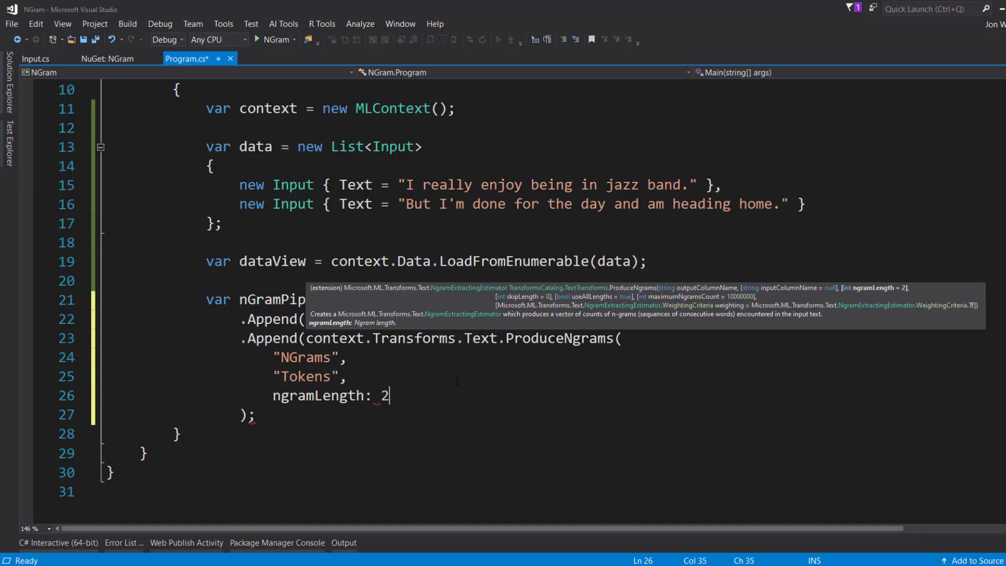
type(",")
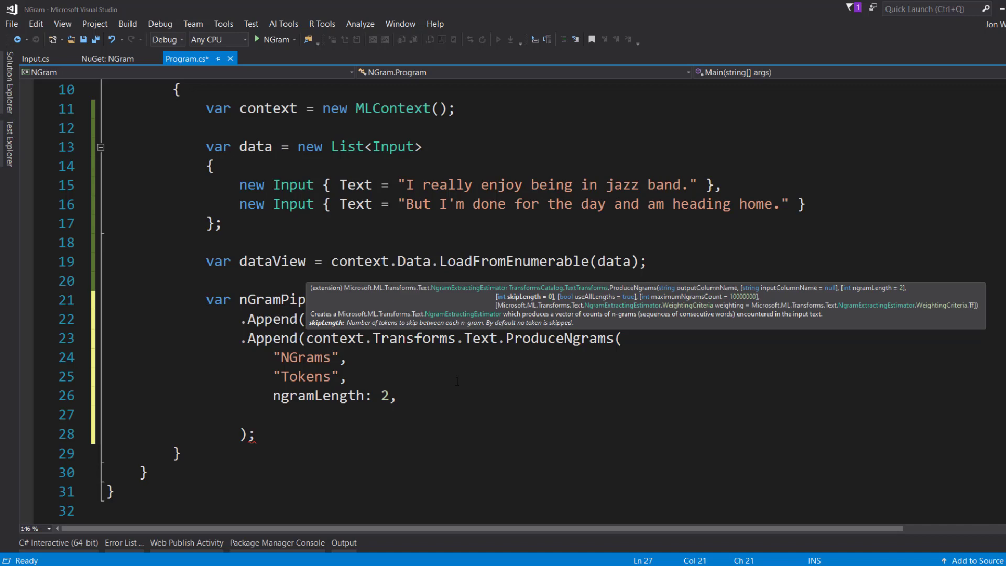
type("useAllLengths")
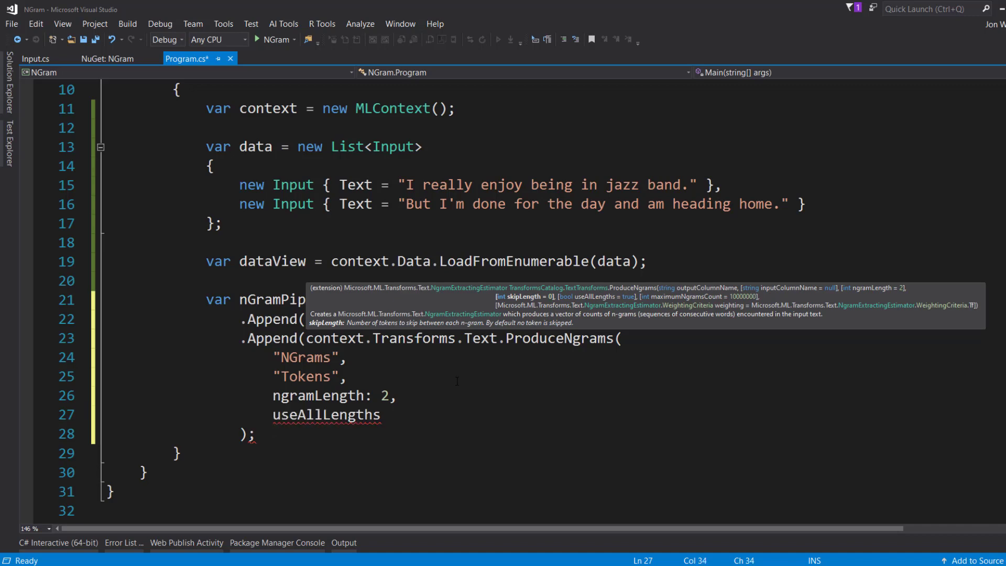
type(":")
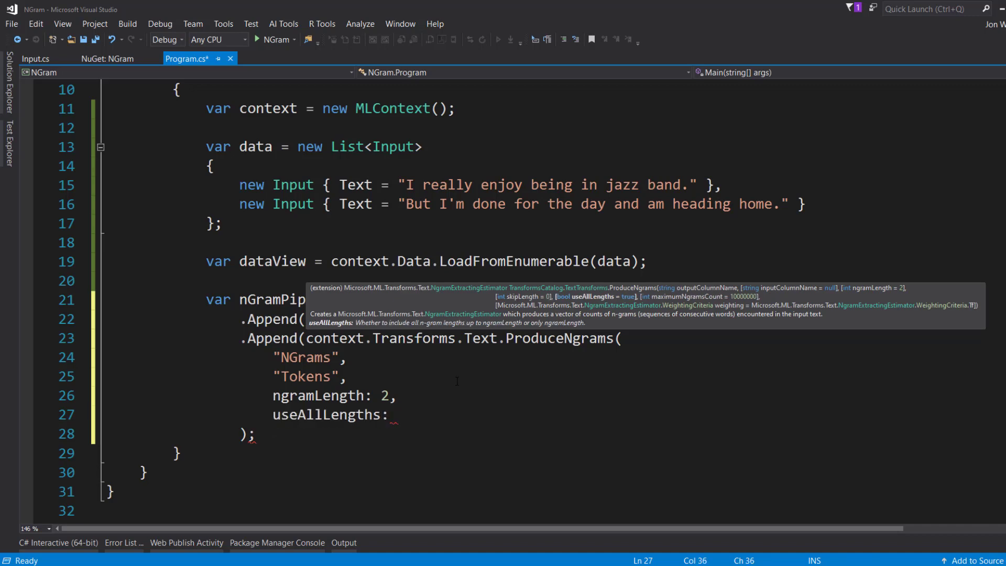
type("false")
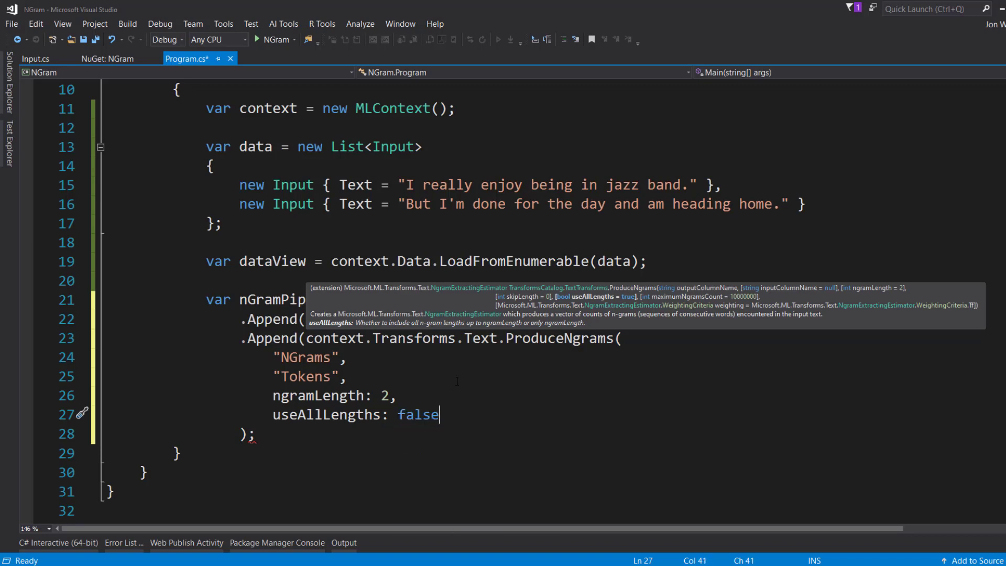
type(",")
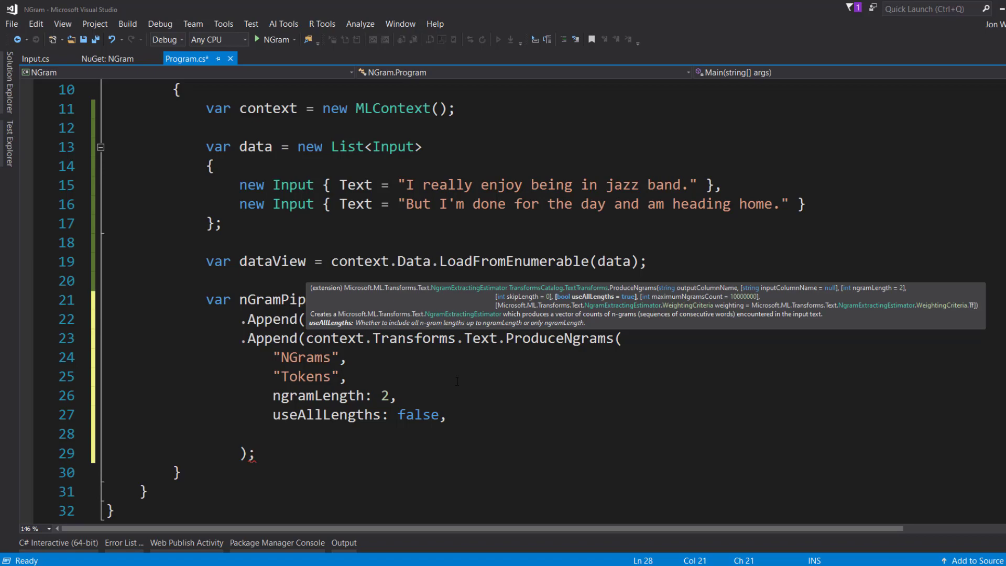
type("weighting:")
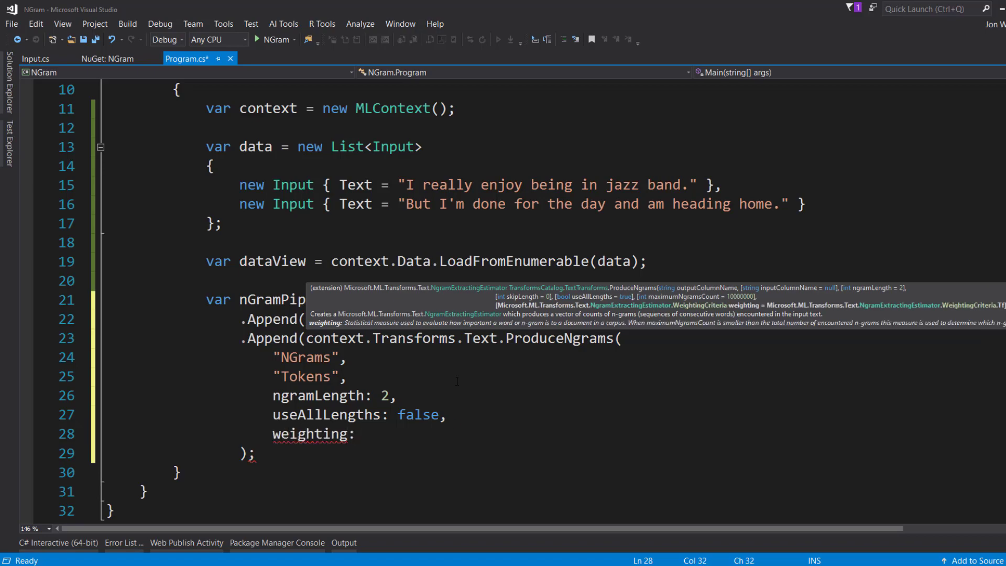
type("Microsoft.ML.Transforms.Text.NgramExtractingEstimator.WeightingCriteria")
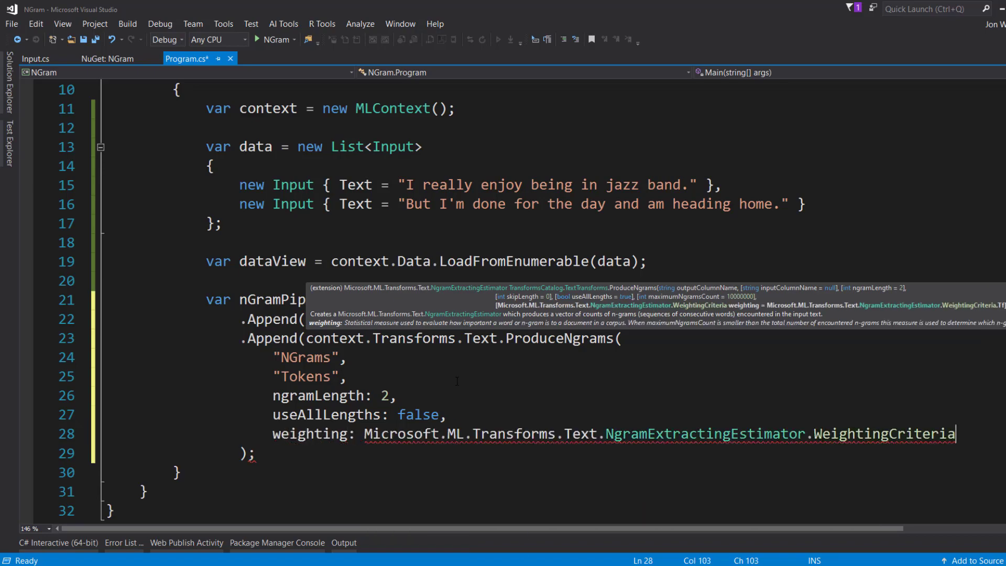
type(".")
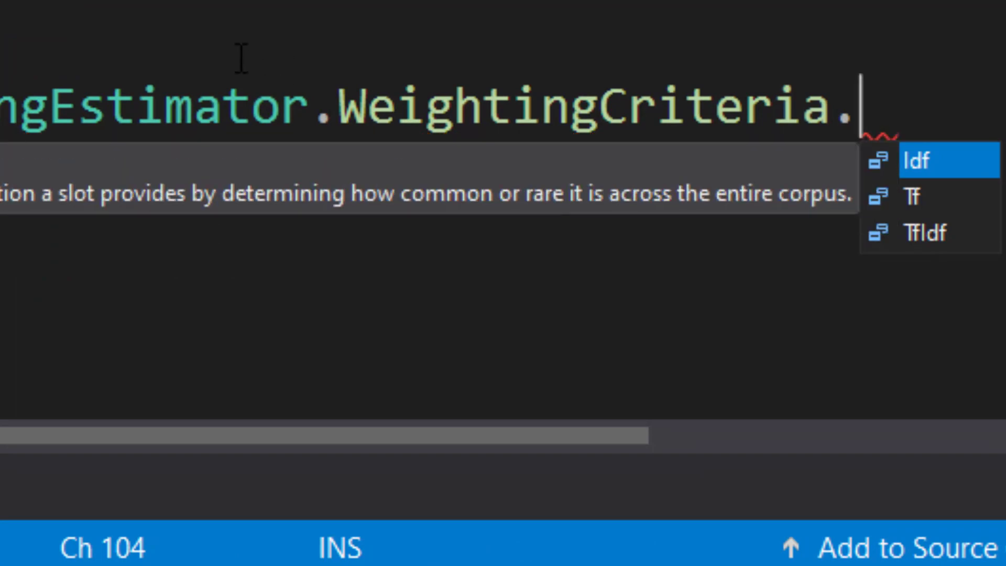
Step: Choose Tf from the IntelliSense list as the n-gram weighting criteria
key("Down")
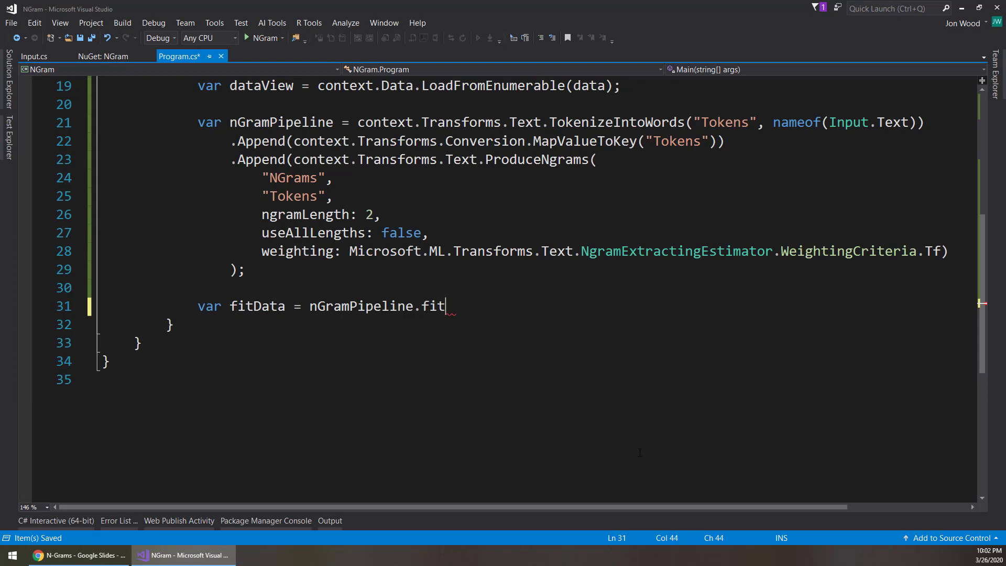
Step: Fit nGramPipeline on dataView and store fitData.Transform(dataView) in dataTransformed
type("(datavi")
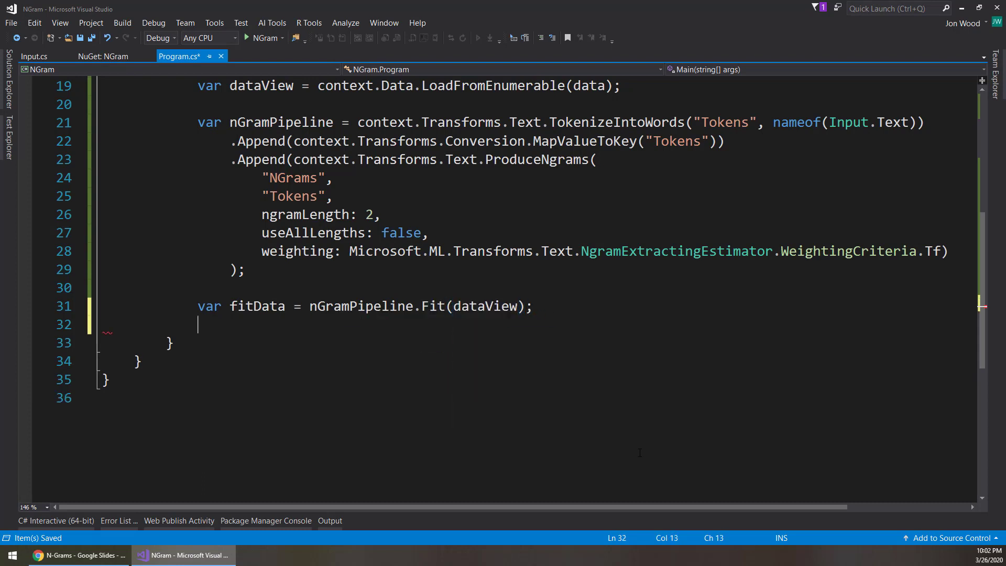
type("var dataT")
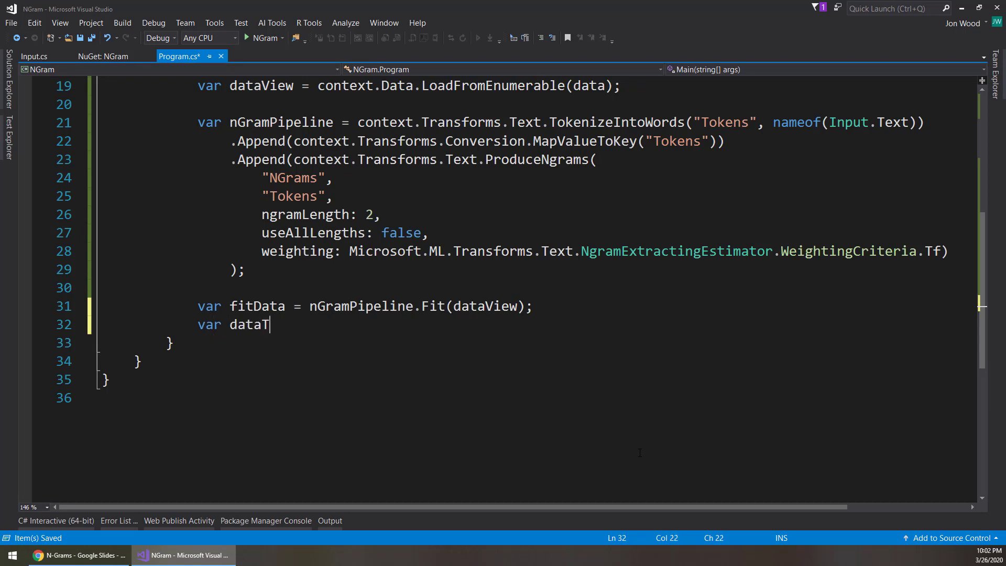
type("ransformed")
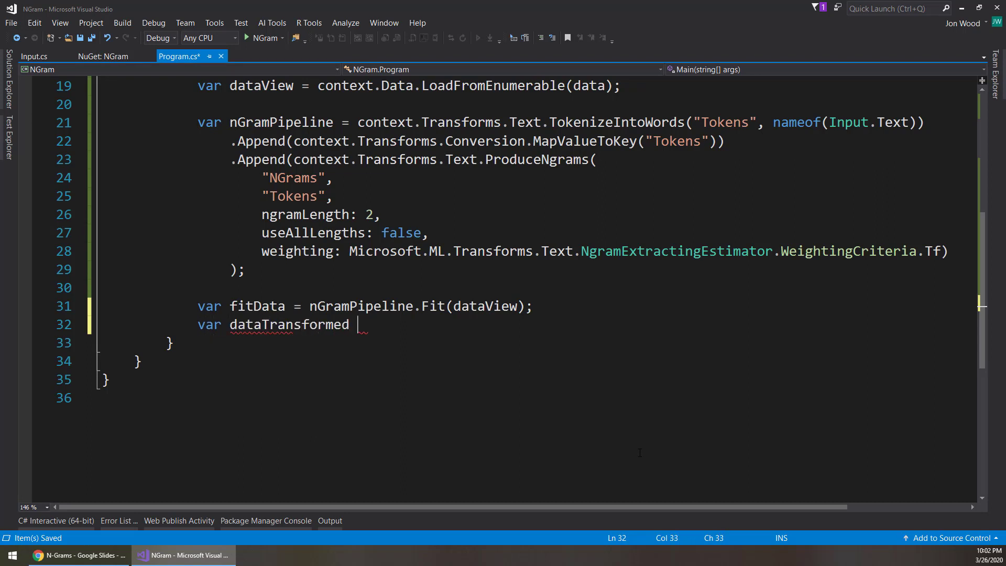
type("= fitData")
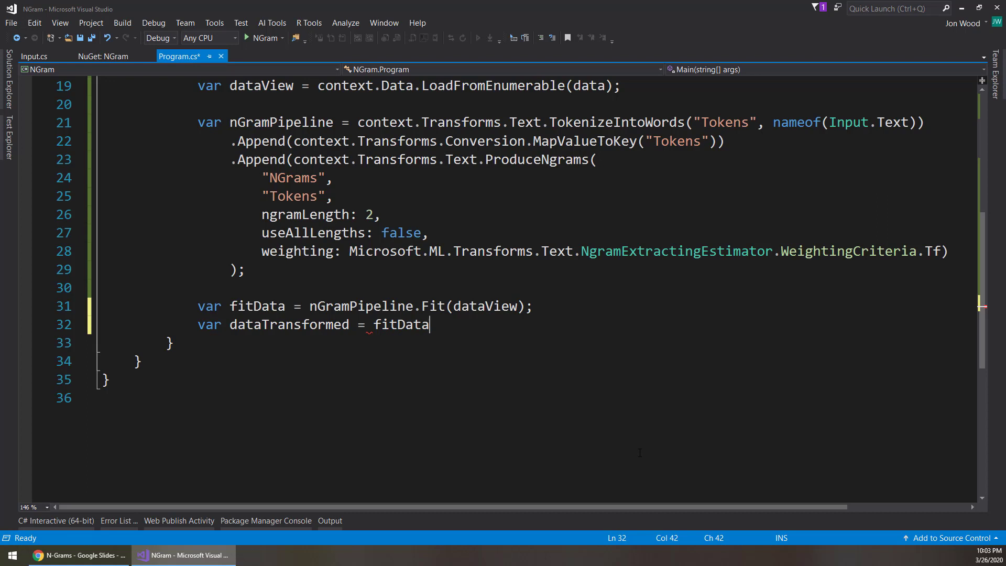
type(".Transform(dataView);")
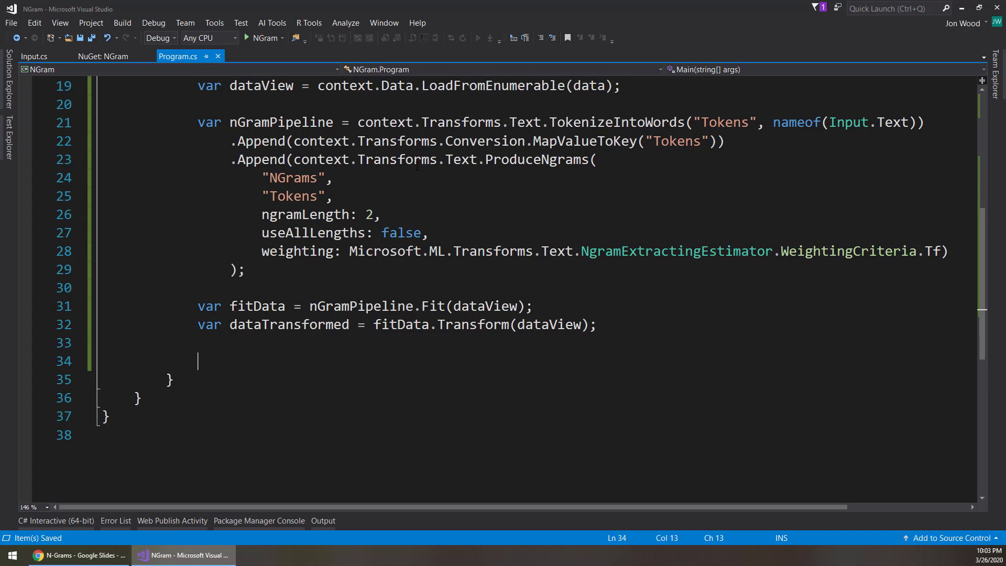
double_click(289, 324)
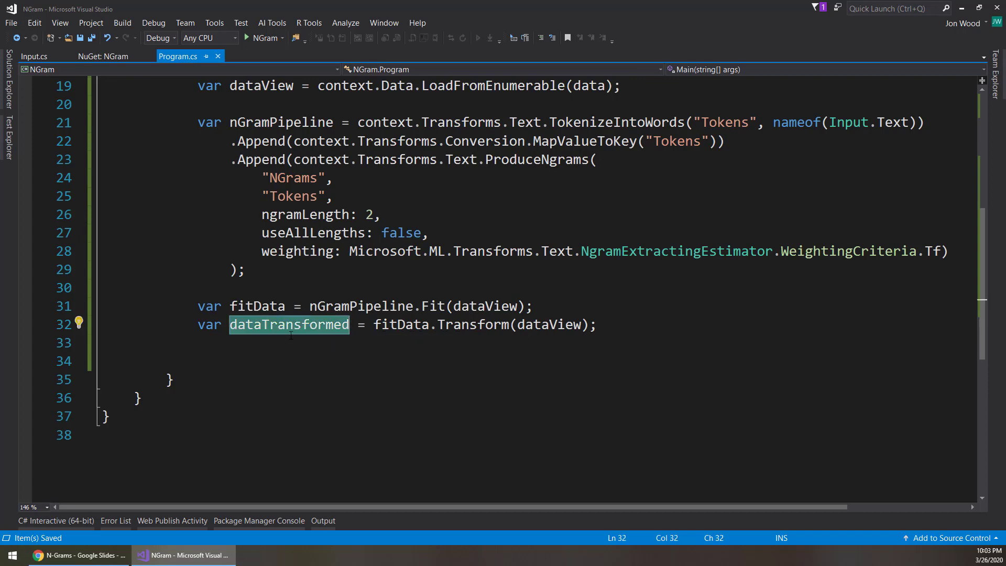
left_click(285, 360)
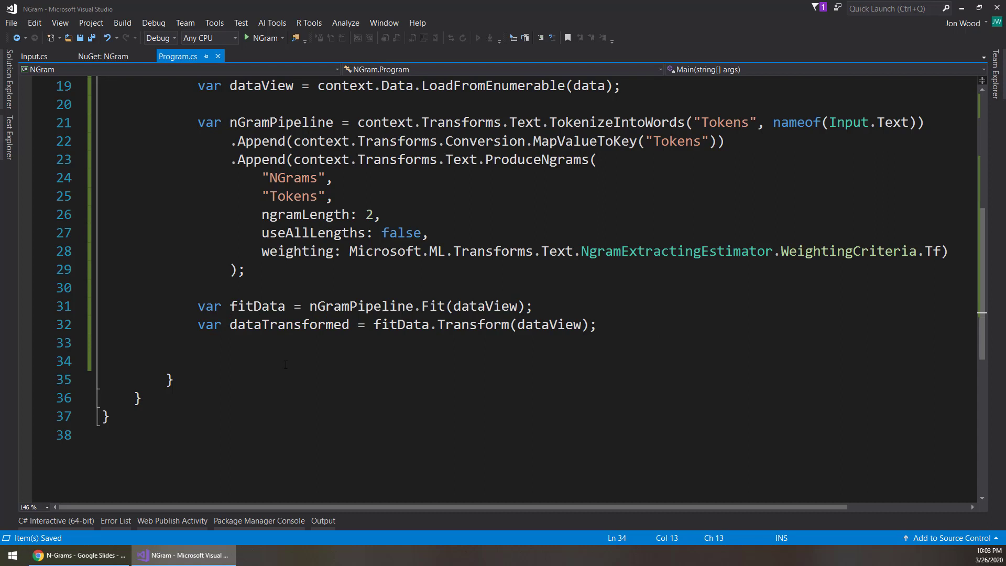
mouse_move(446, 385)
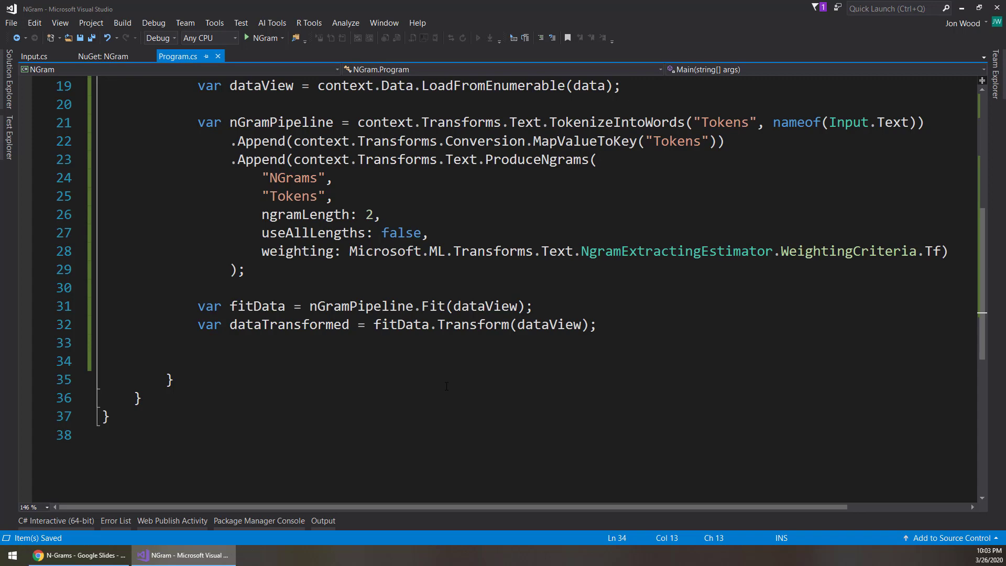
Step: Declare VBuffer<ReadOnlyMemory<char>> slotNames and fill it via NGrams GetSlotNames(ref slotNames)
type("dataTransformed.Schema[\"NGr")
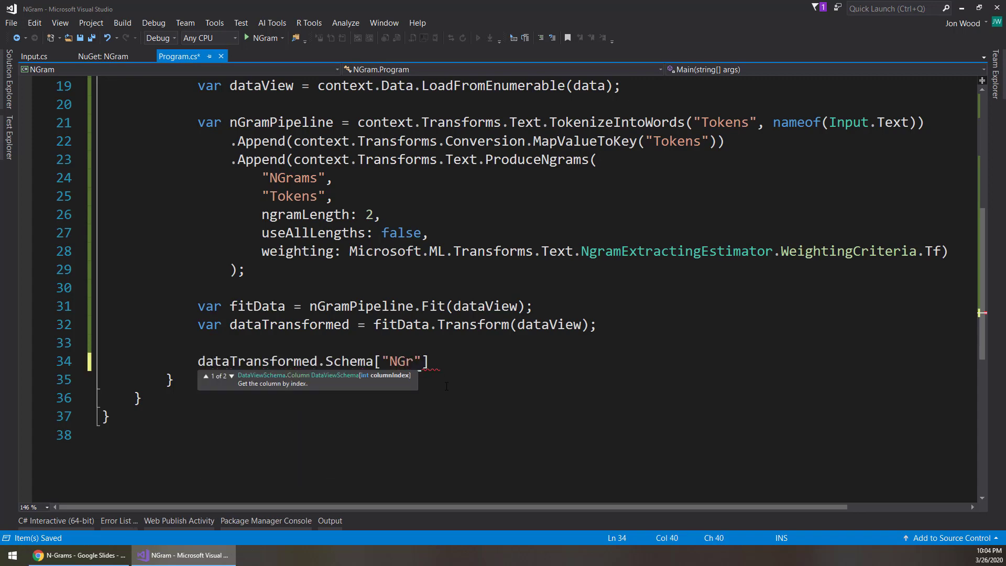
type("ams")
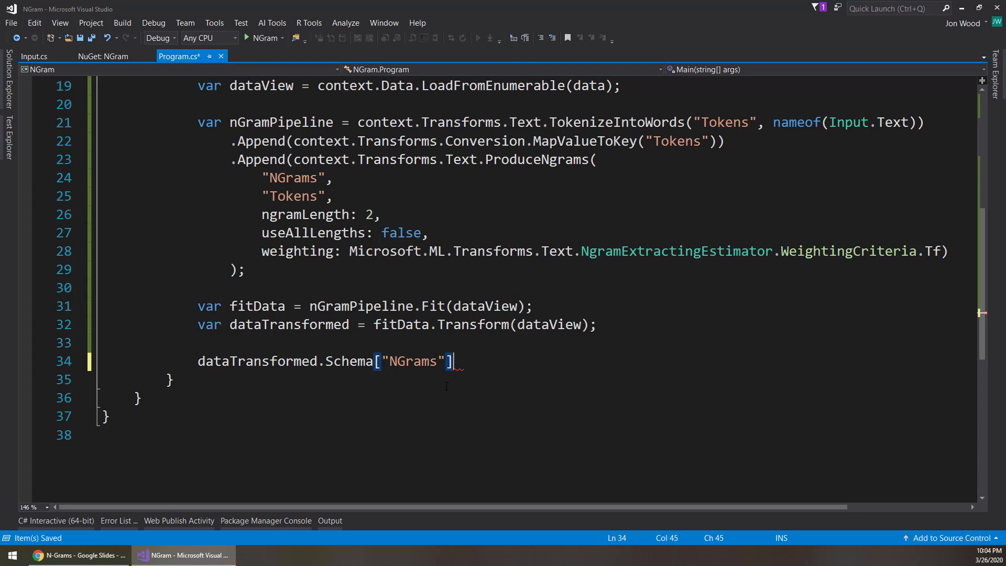
type(".GetSlotNames();")
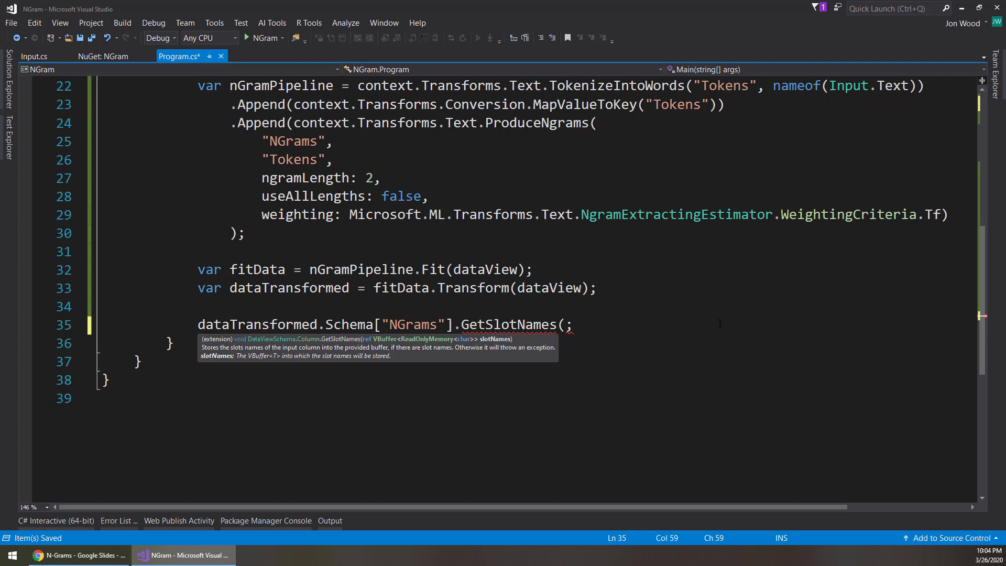
type(")")
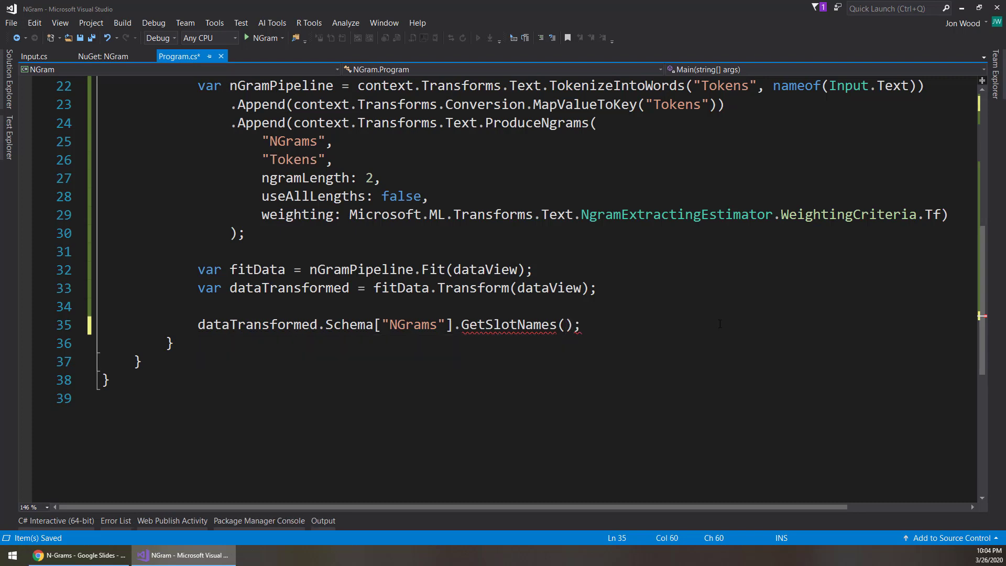
type("VB")
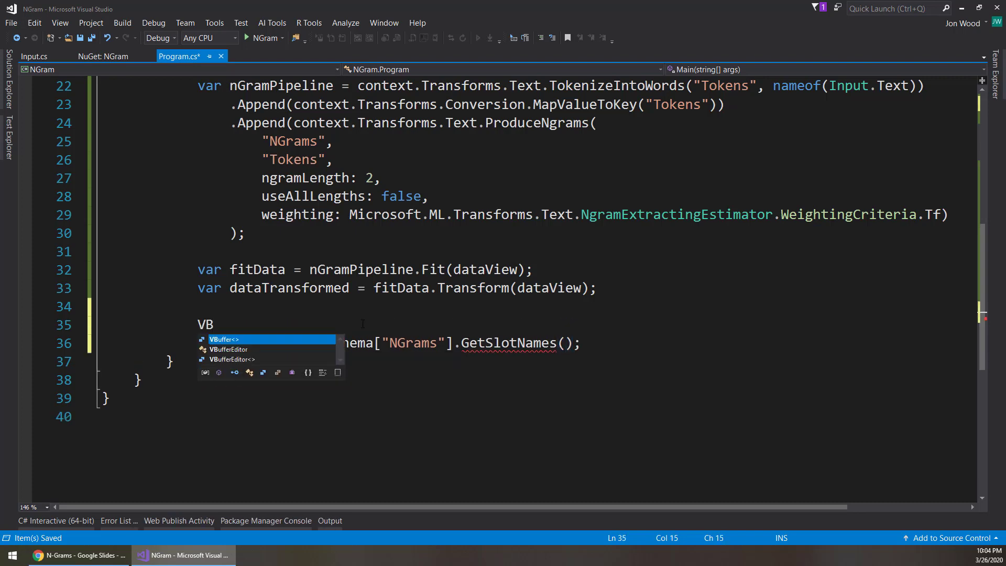
type("uffer")
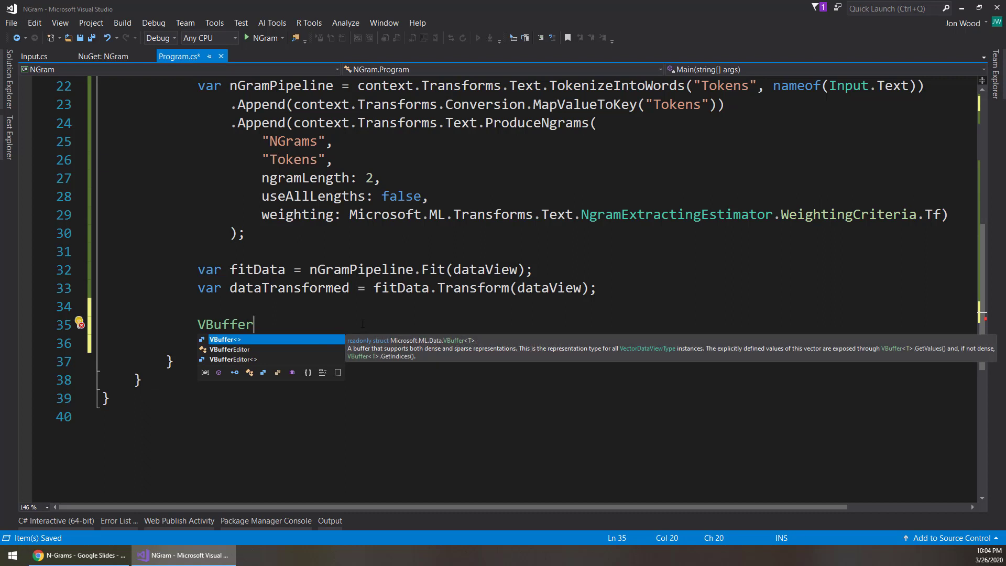
type("<Reado>")
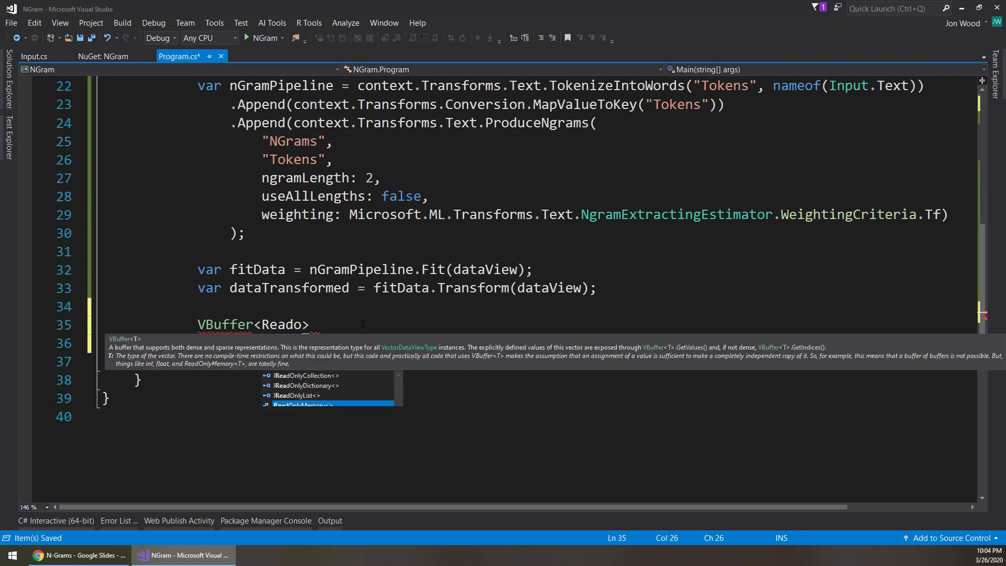
type("ReadOnlyMemory<char>")
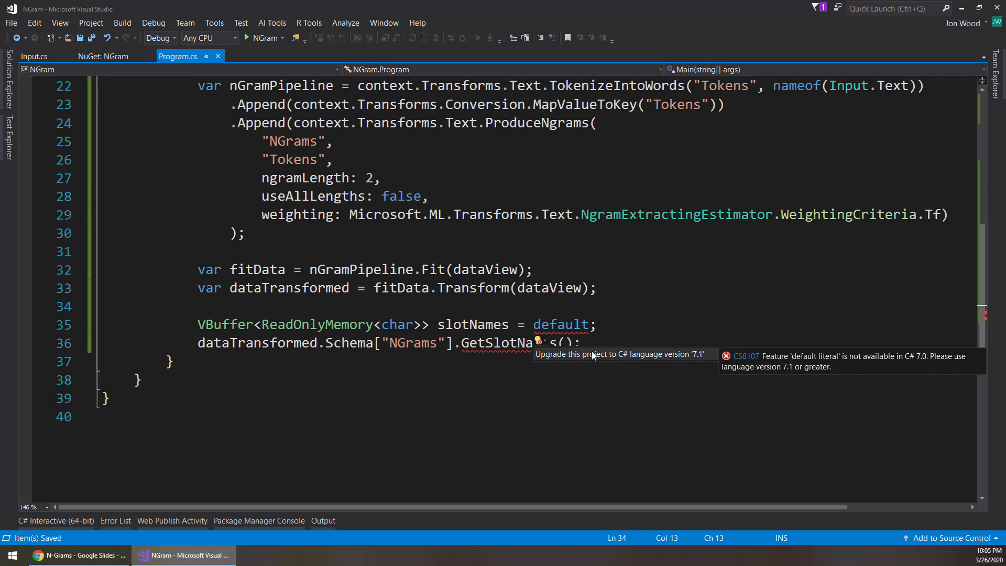
mouse_move(577, 332)
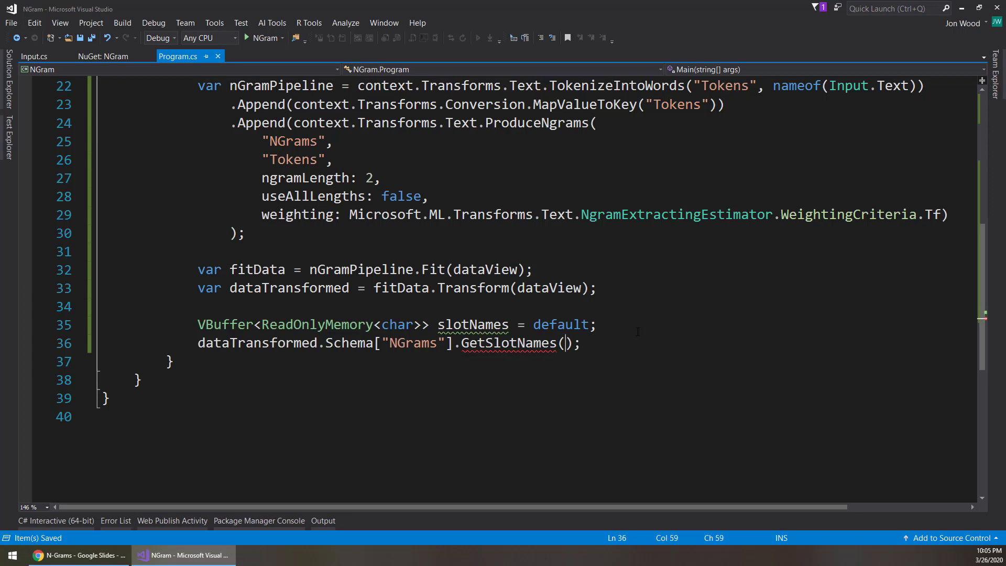
type("ref slotNames")
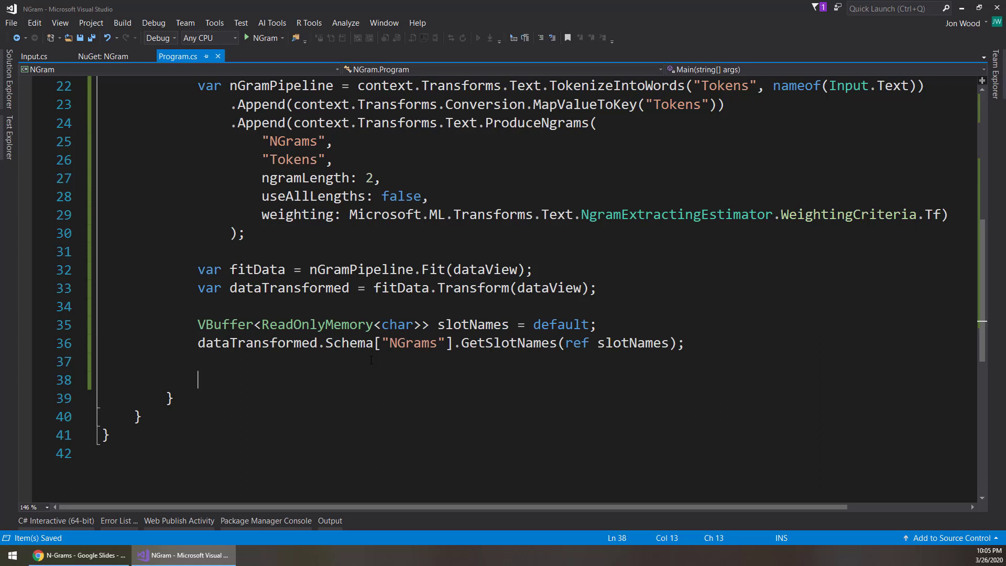
Step: Declare nGramsColumn using GetColumn<VBuffer<float>> on dataTransformed.Schema's NGrams column
type("var nGr")
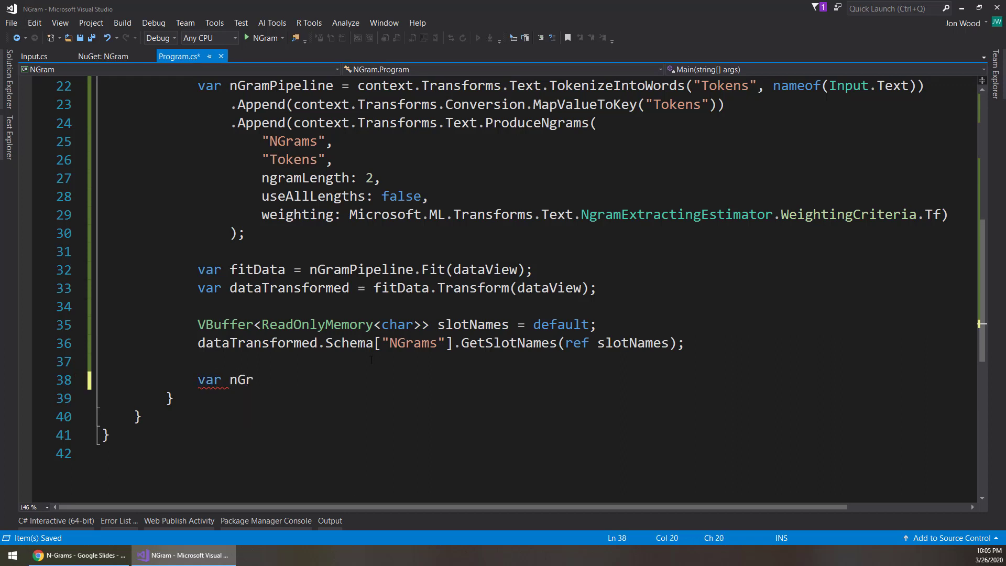
type("amsColumn = dataTransformed")
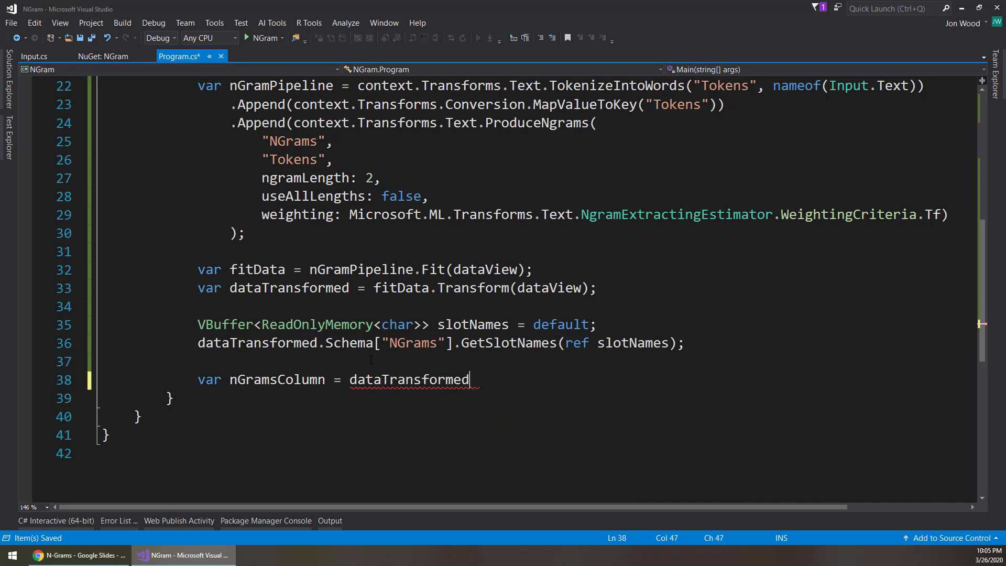
type(".GetColumn")
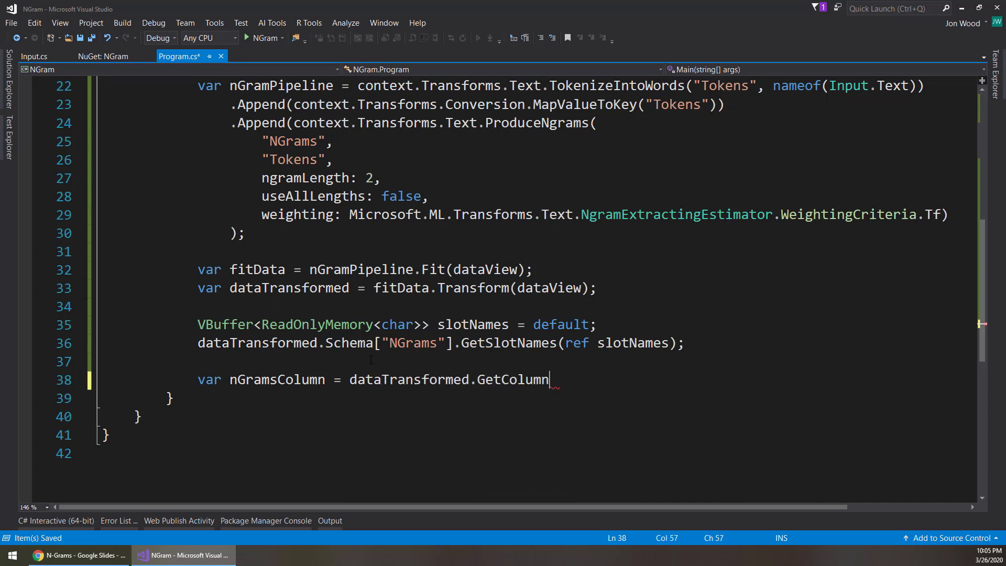
type("<>")
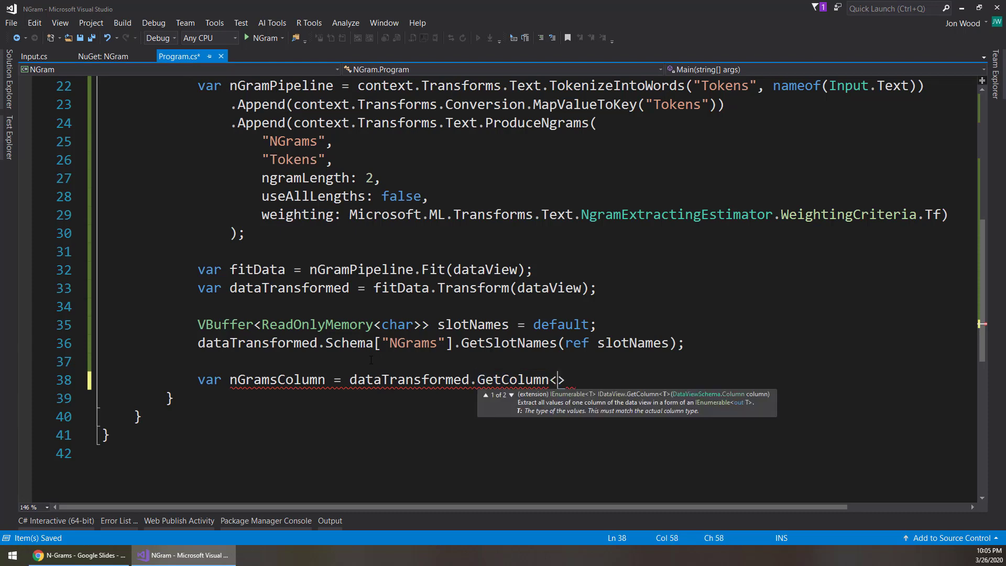
type("VBuffer<float")
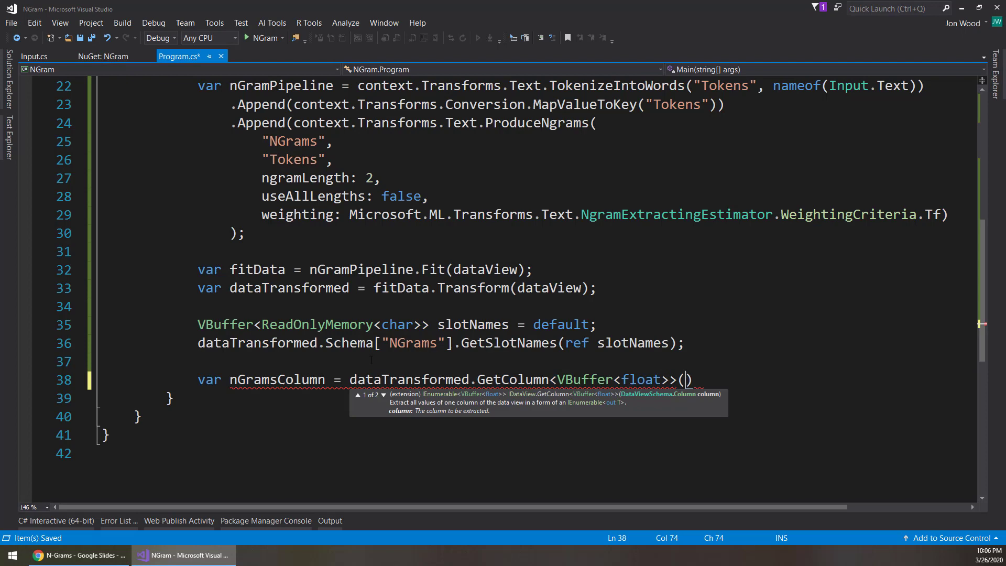
type("data")
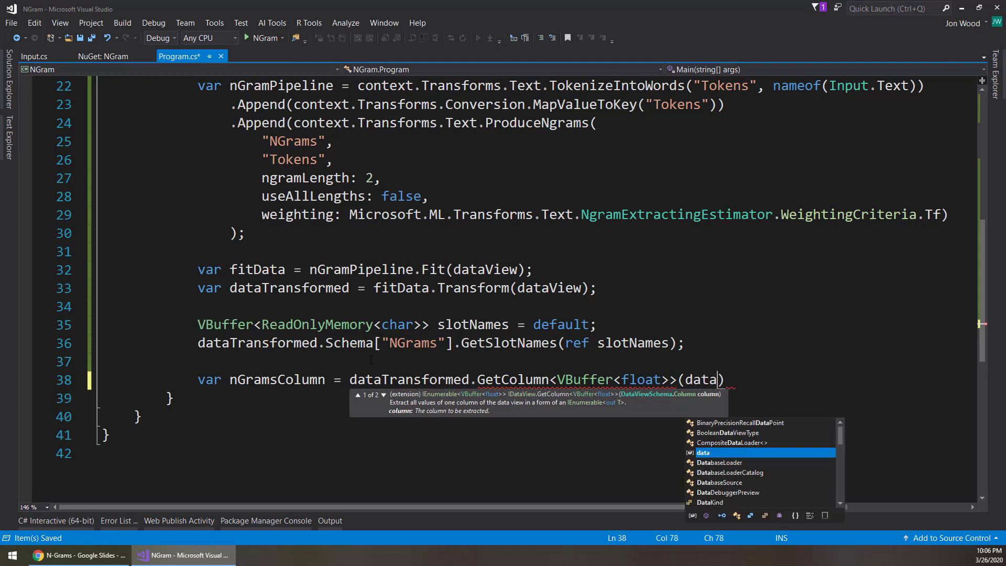
type("Transformed")
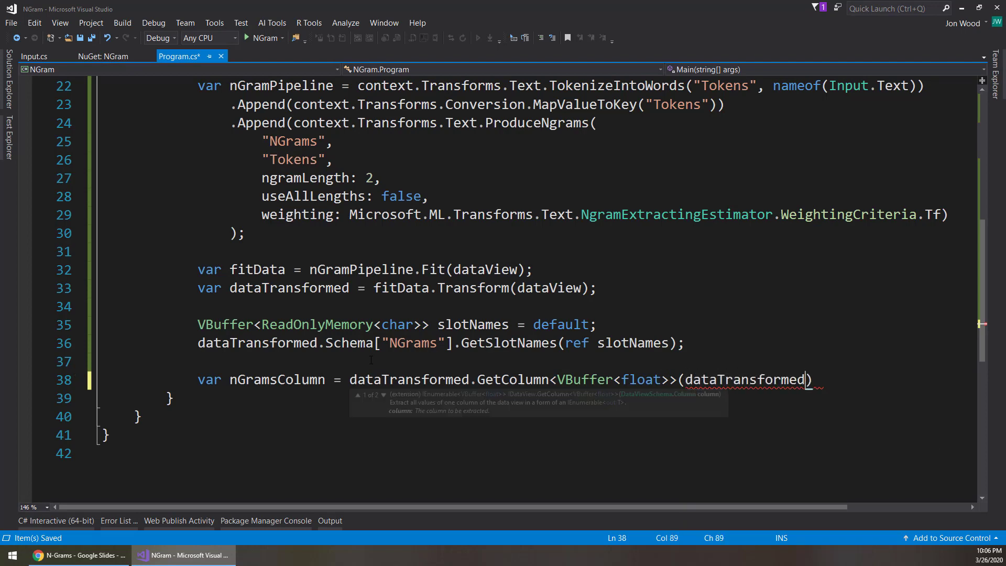
type(".Schema[\"NGrams")
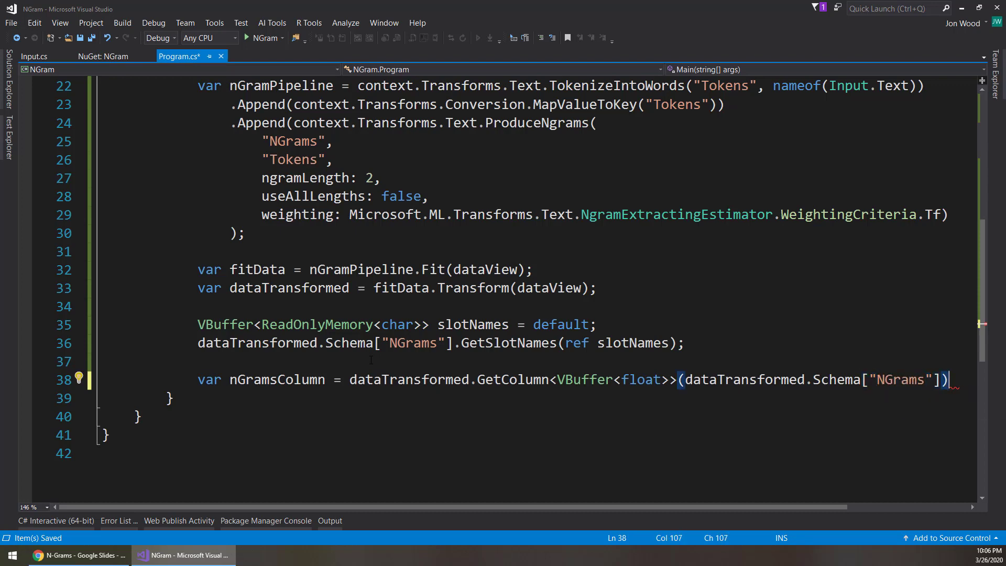
key("enter")
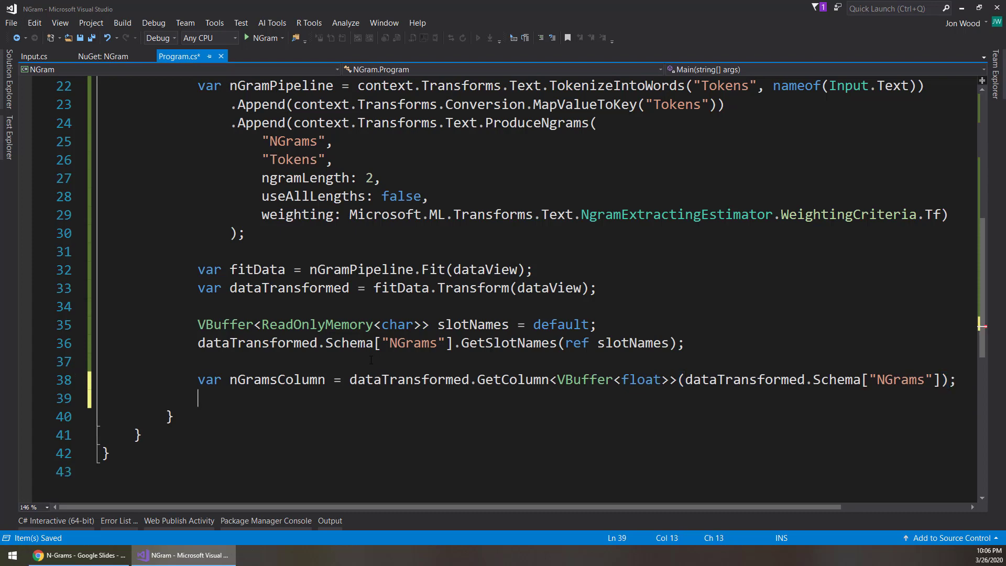
Step: Add 'var slots = slotNames.GetValues();' on a new line
type("var slots =")
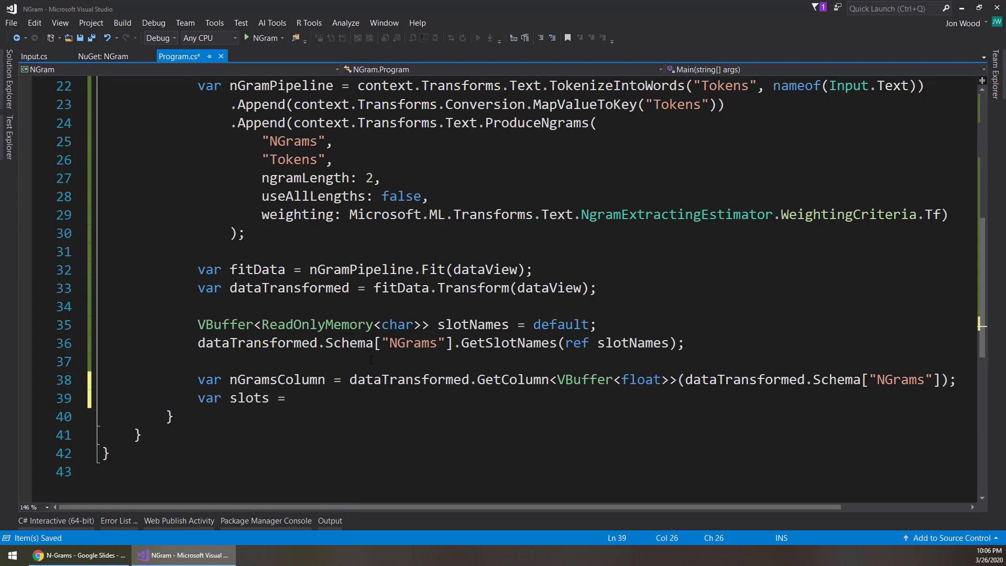
type("slotNames.getValues();")
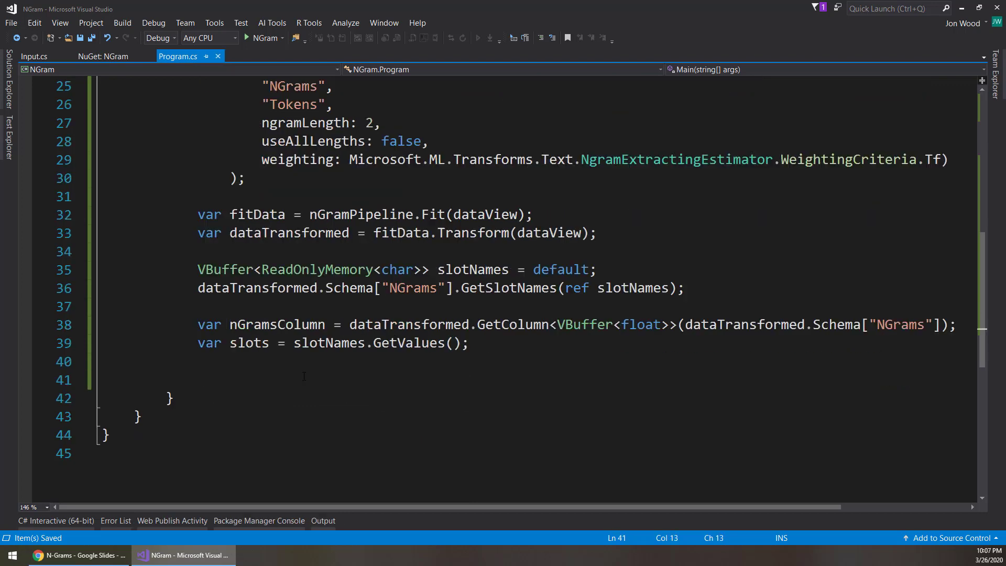
double_click(277, 324)
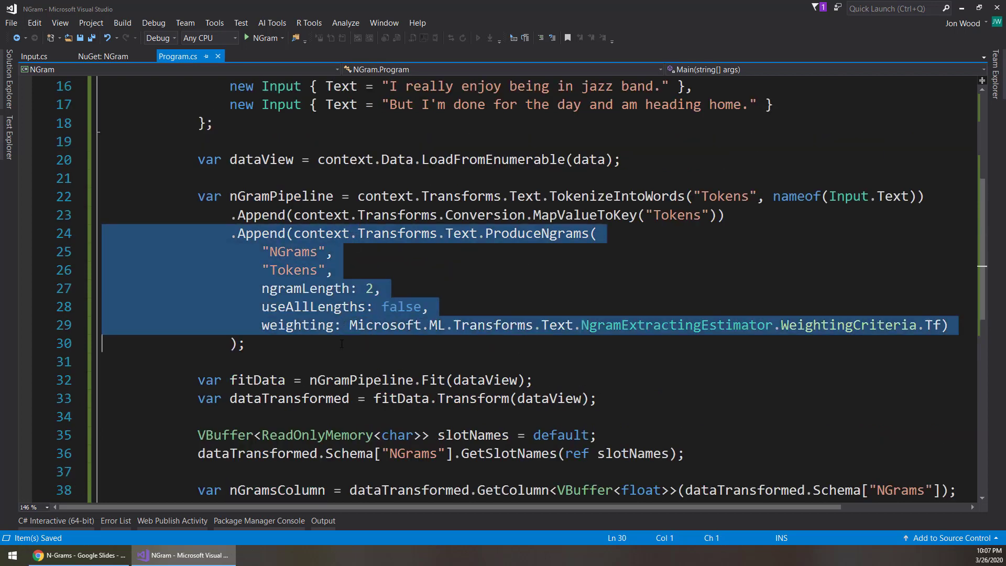
Step: Print an "NGrams" heading and start a foreach loop over each row in nGramsColumn
type("Consl")
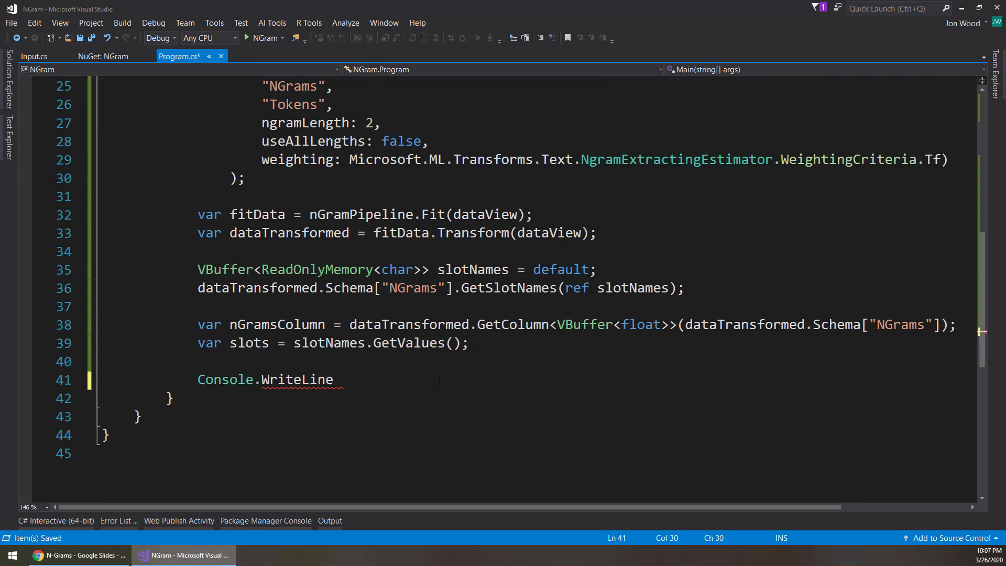
type("(\"NGrams\");")
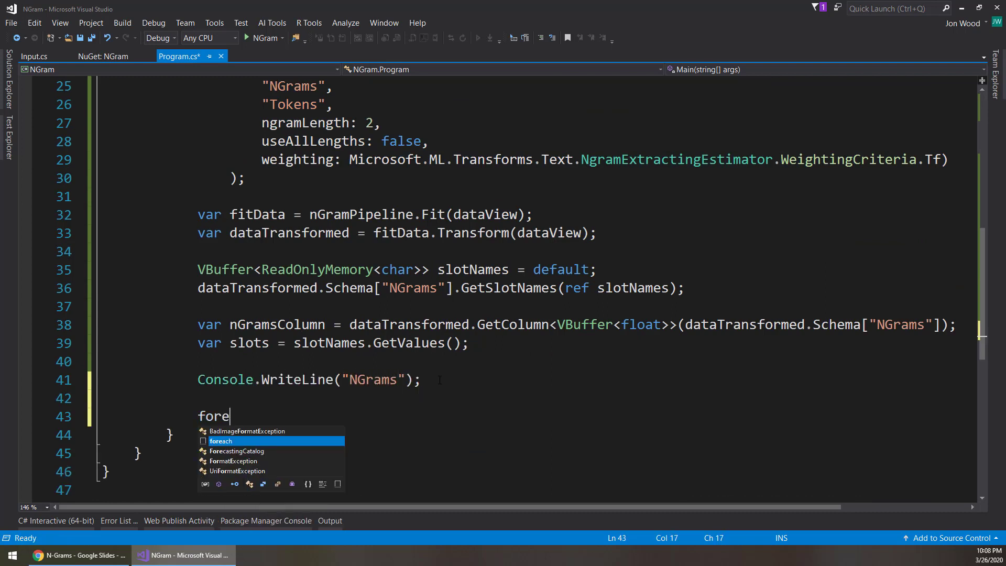
key("Tab")
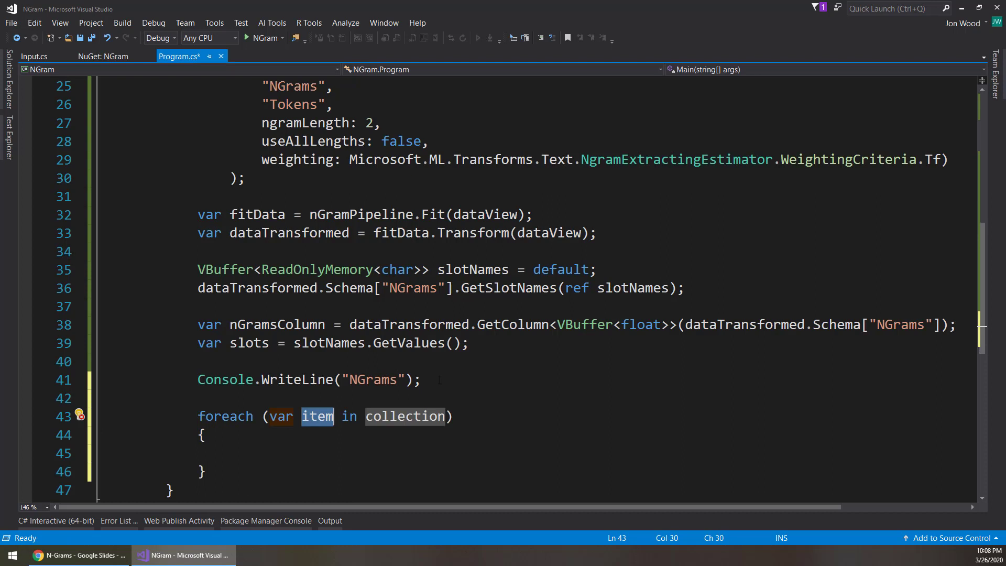
type("row")
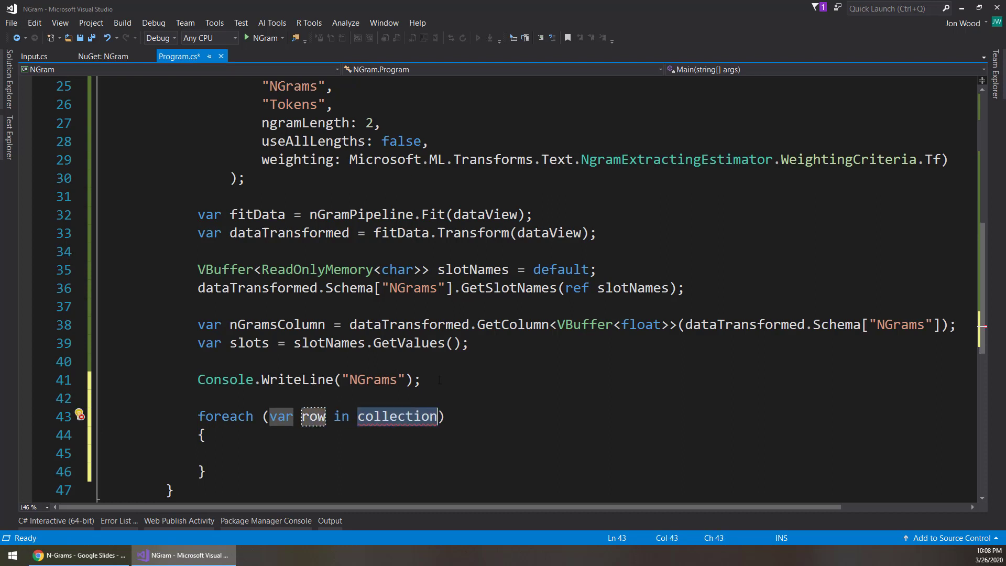
type("nGramsColumn")
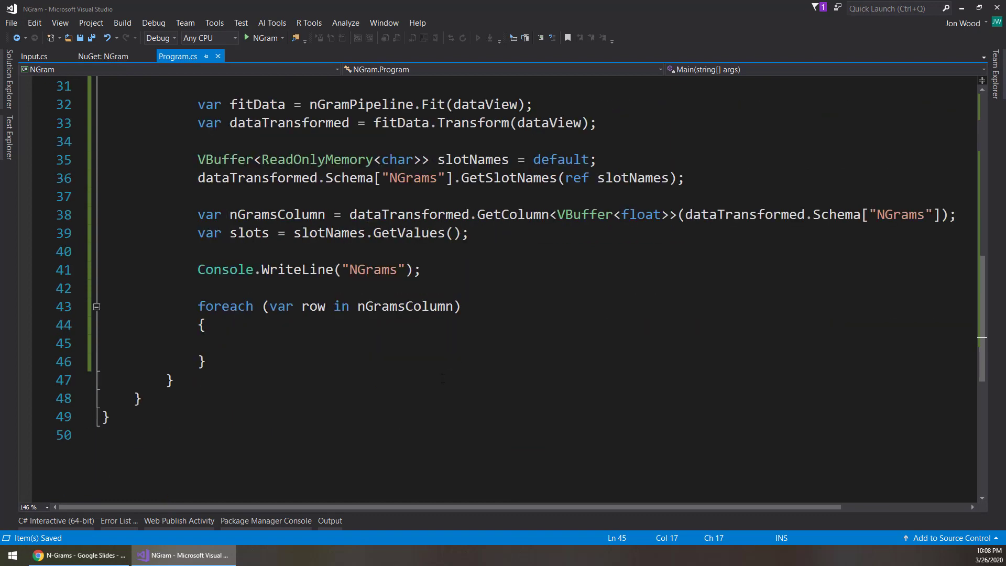
Step: Nest a foreach over row.Items() that writes each n-gram name from slots[item.Key]
type("foreach (var item in collection")
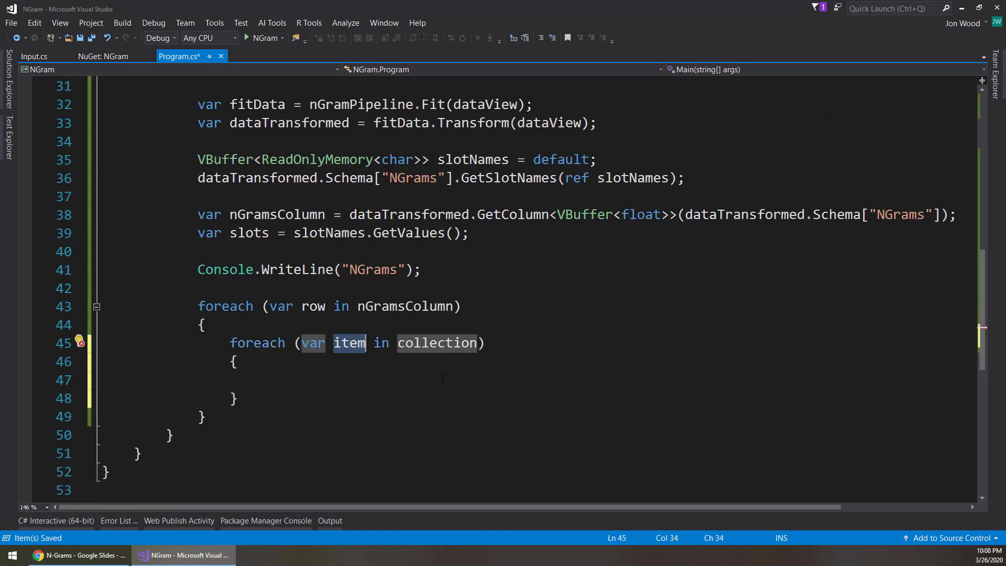
type("row.")
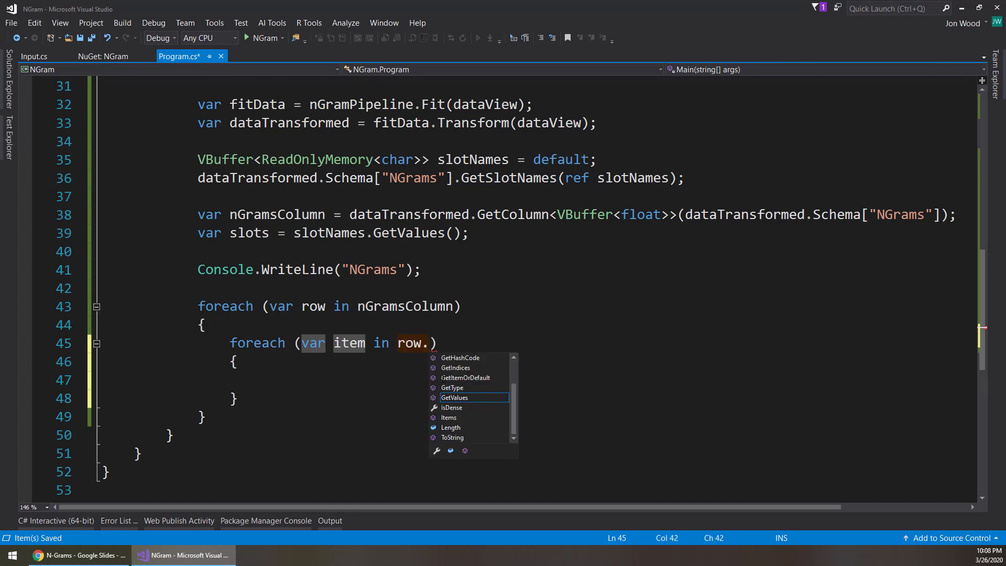
type("Items()")
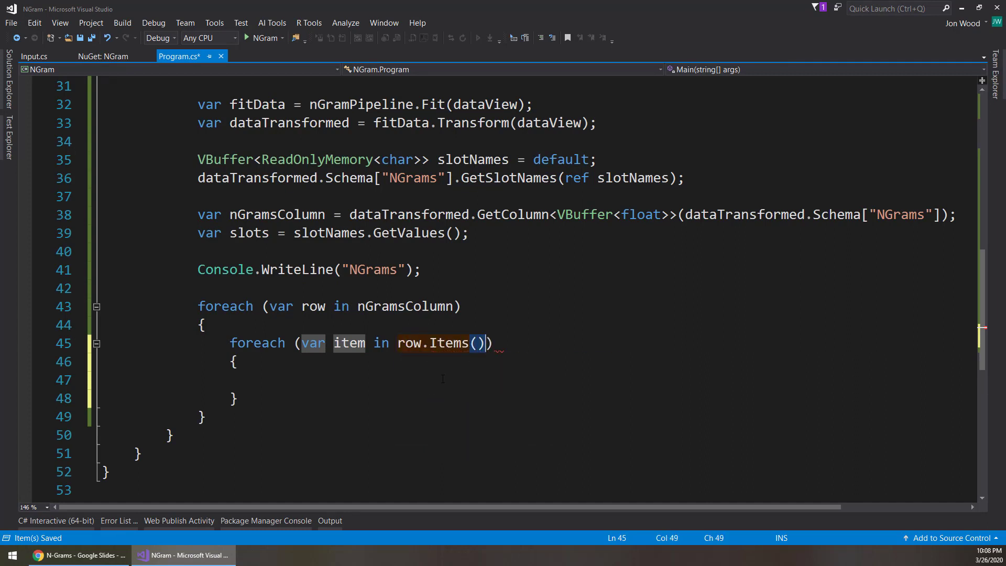
type("Consol")
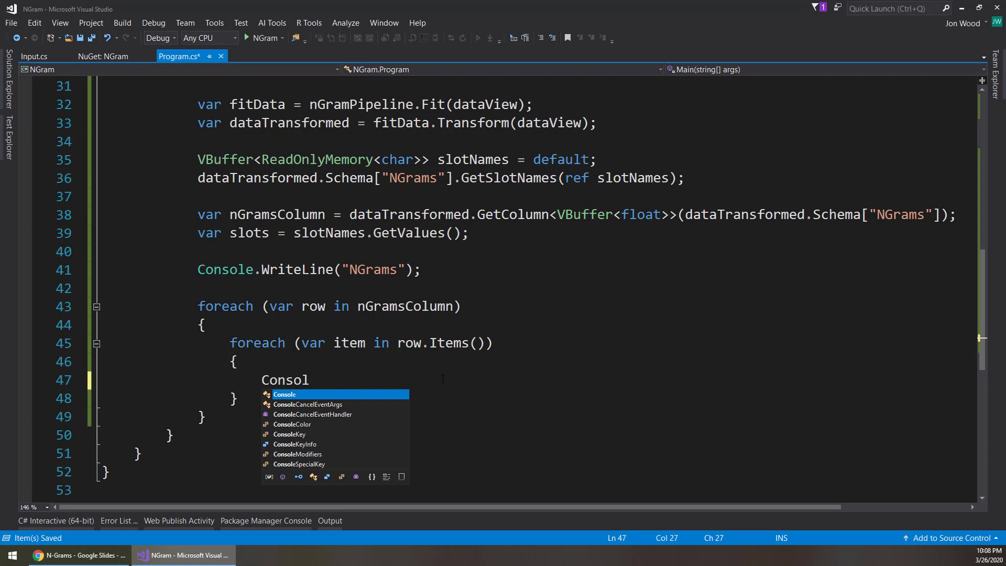
type(".WriteLine($\"\");")
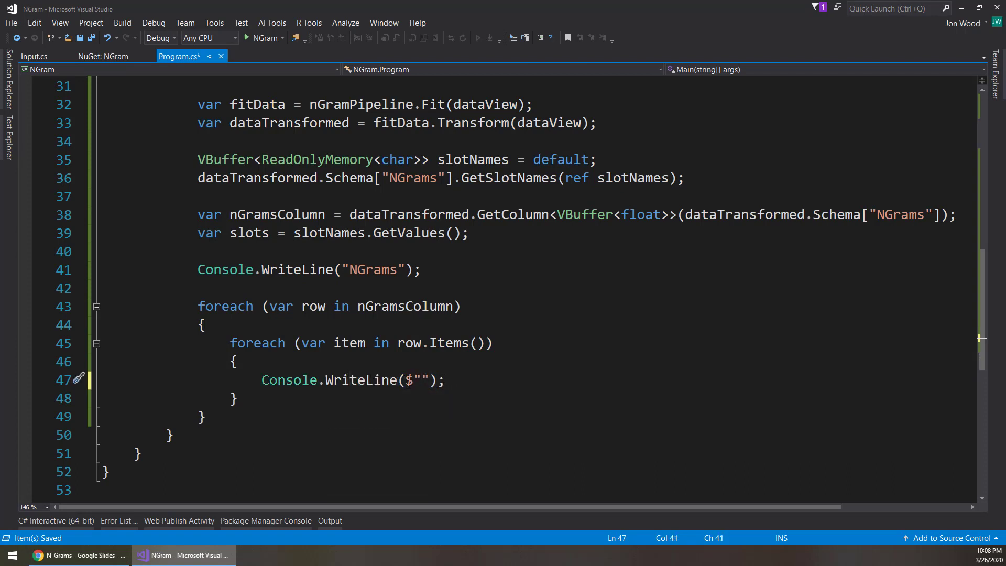
type("{slots[item.Key")
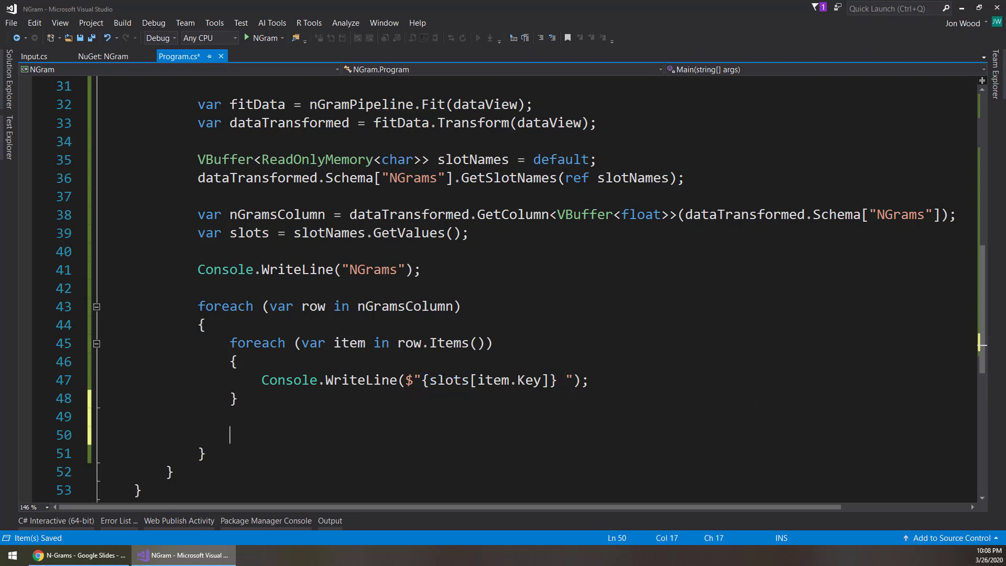
Step: Add a Console.Write call after the loops and Console.ReadLine to wait for input
type("Console.WriteLine")
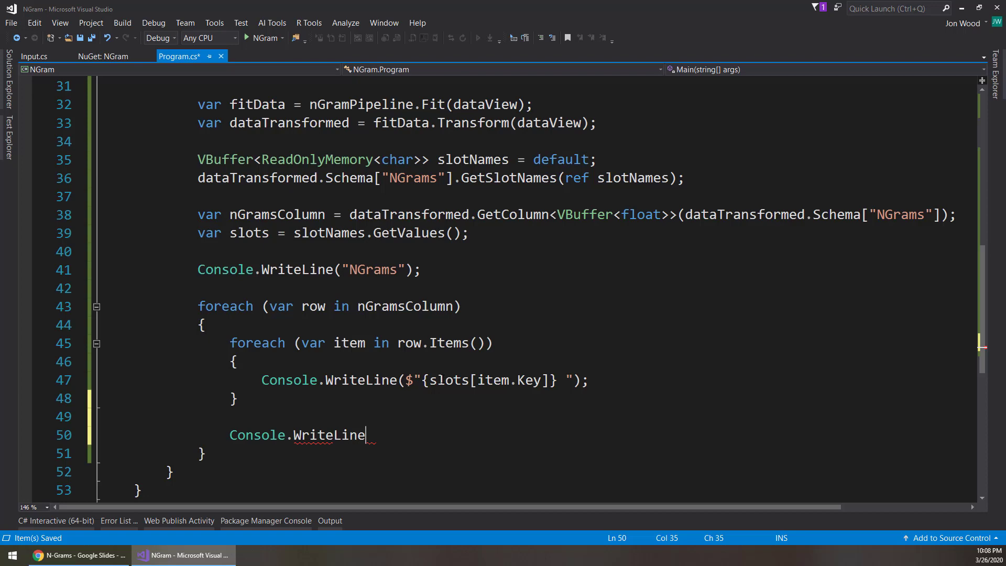
type("();")
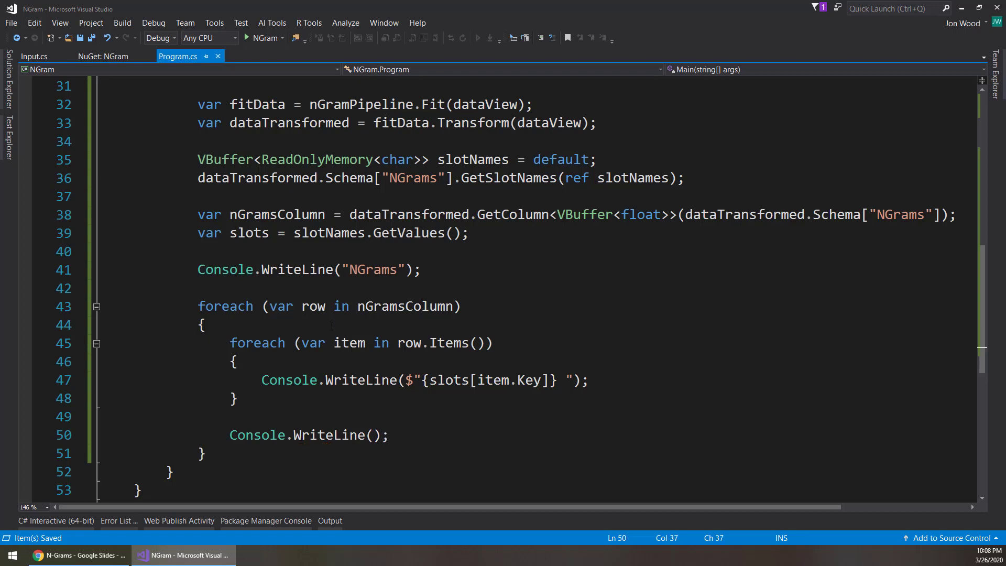
type("Console.ReadLine")
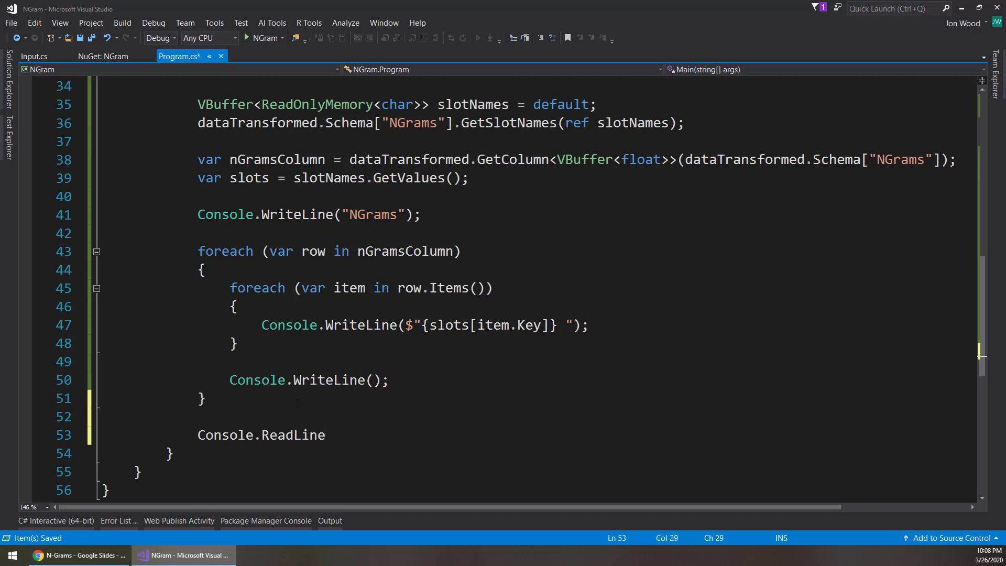
type("();")
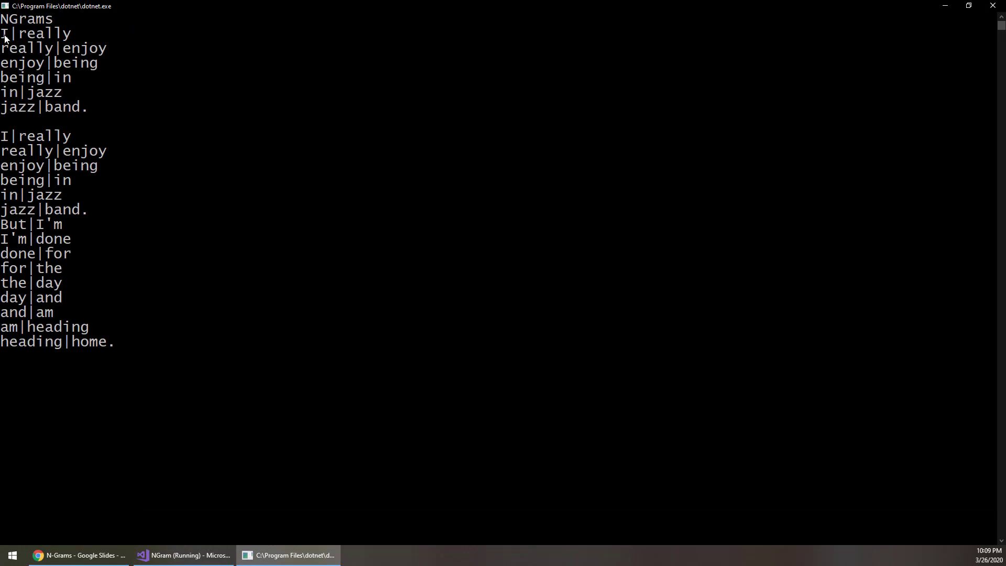
Step: Highlight parts of the printed bigram output, such as I|really, in the console window
left_click_drag(0, 29, 86, 107)
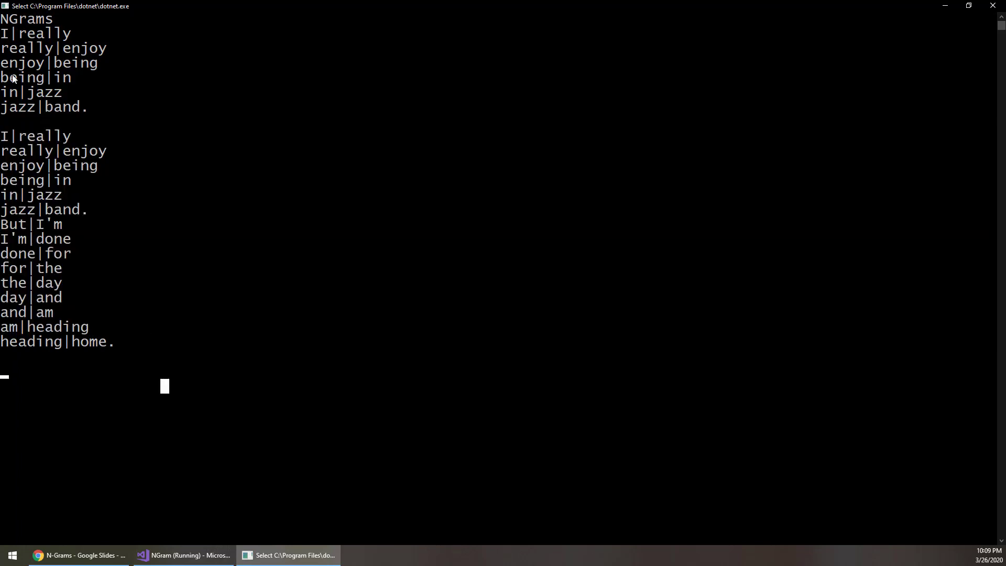
left_click_drag(2, 33, 54, 33)
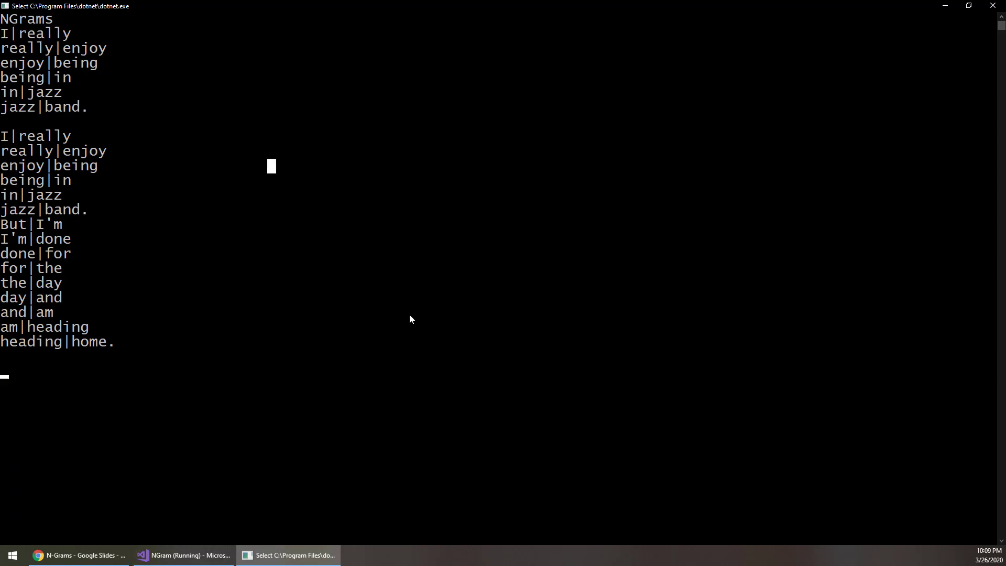
Step: Close the console window and scroll Program.cs back to the ProduceNgrams pipeline code
left_click(182, 554)
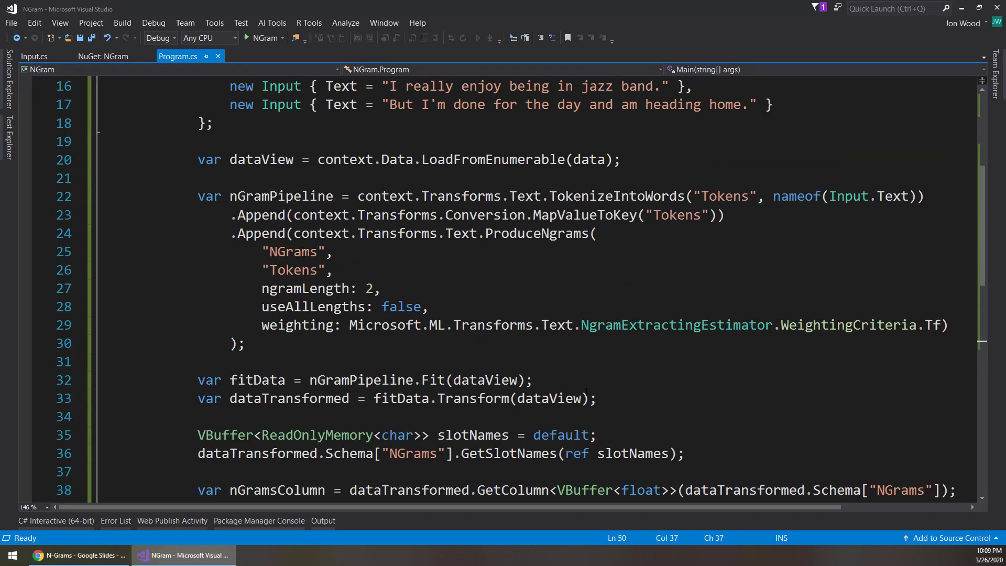
scroll("down", 3)
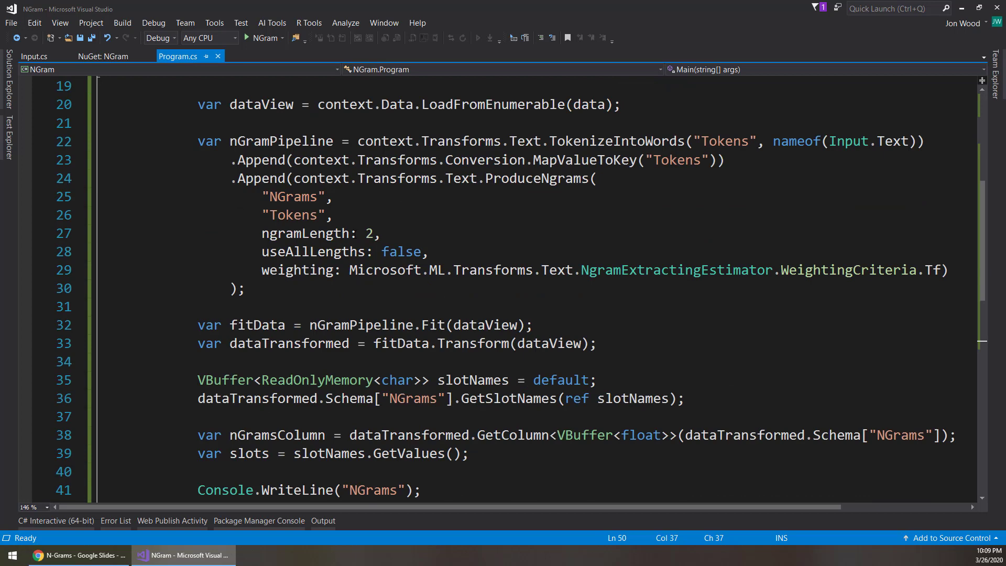
left_click(595, 299)
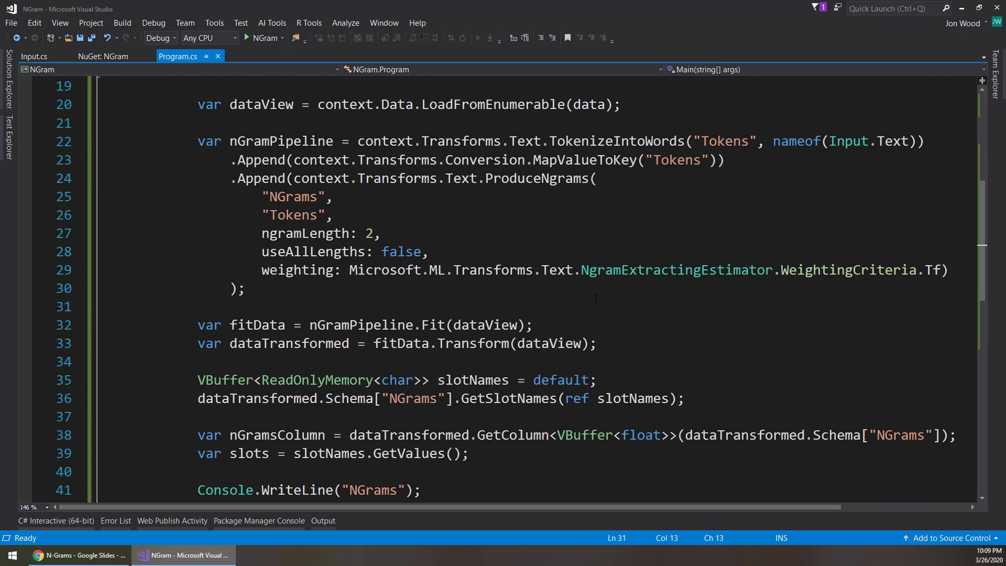